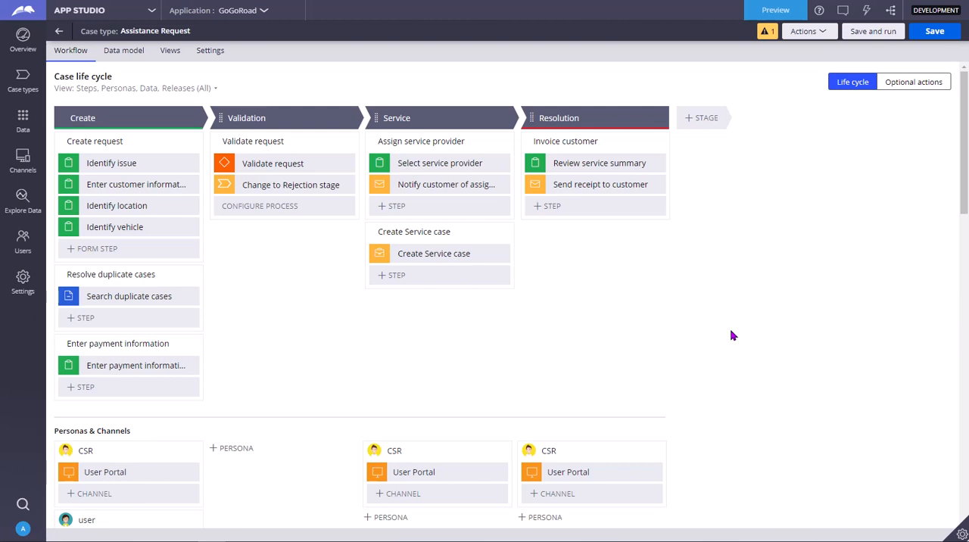
{"action": "mouse_move", "coordinate": [693, 351]}
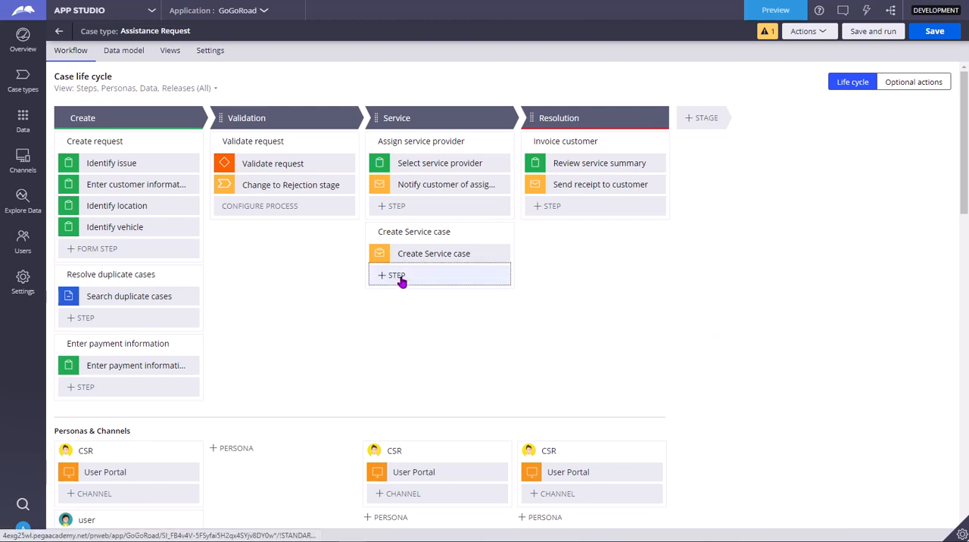
Add a Wait automation step after Create Service case and begin renaming it.
{"action": "left_click", "coordinate": [392, 275]}
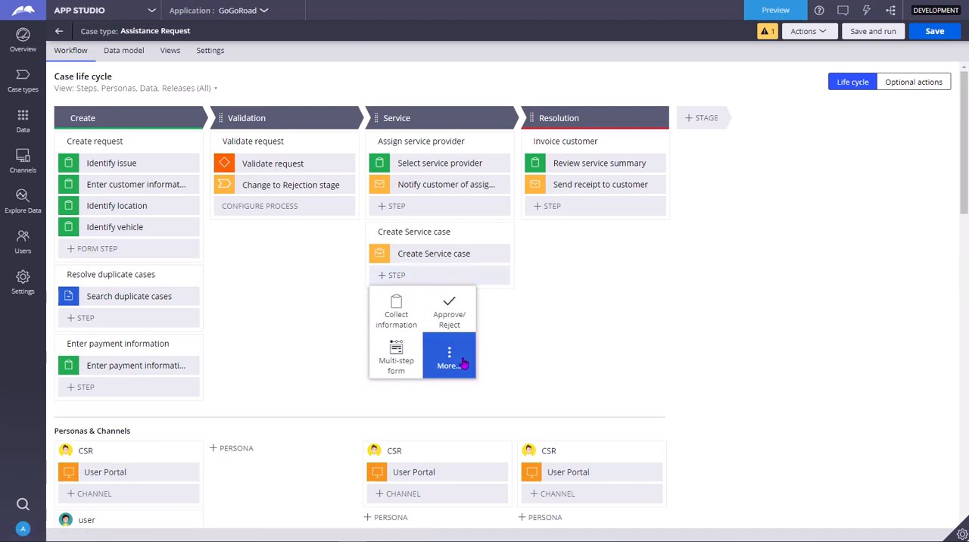
{"action": "left_click", "coordinate": [449, 355]}
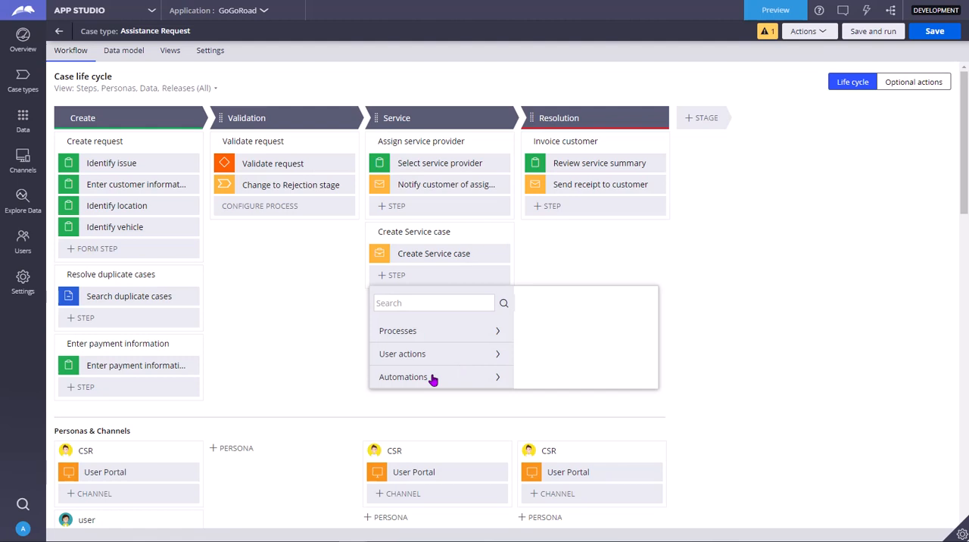
{"action": "left_click", "coordinate": [404, 376]}
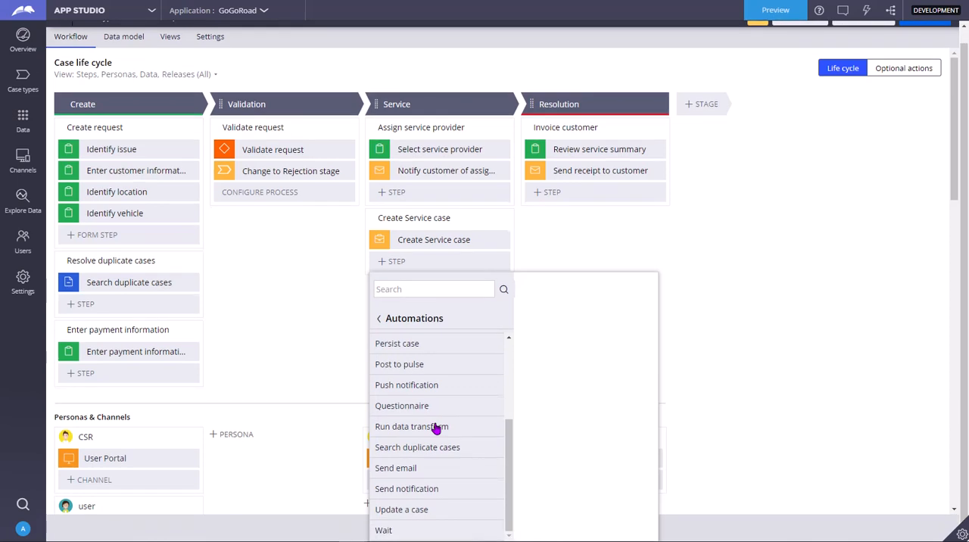
{"action": "mouse_move", "coordinate": [411, 498]}
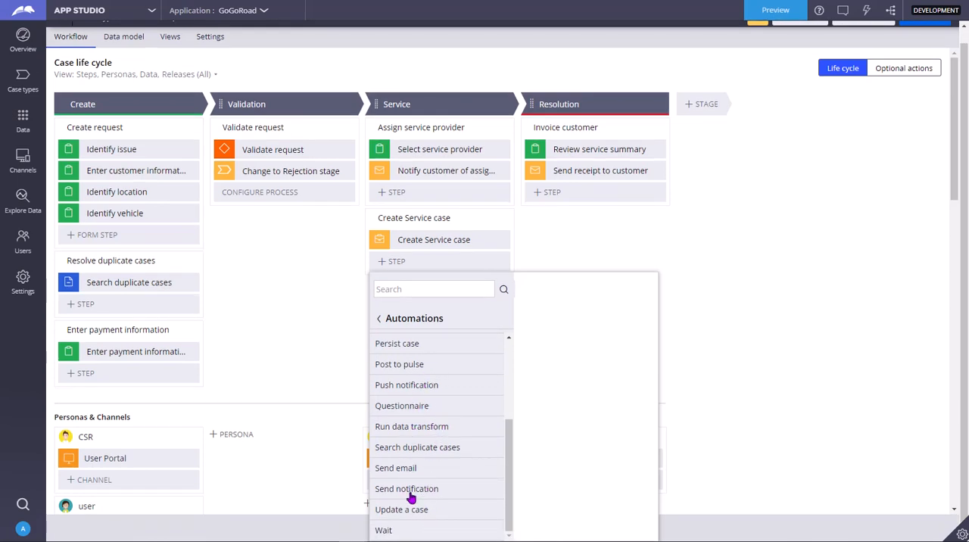
{"action": "mouse_move", "coordinate": [381, 506]}
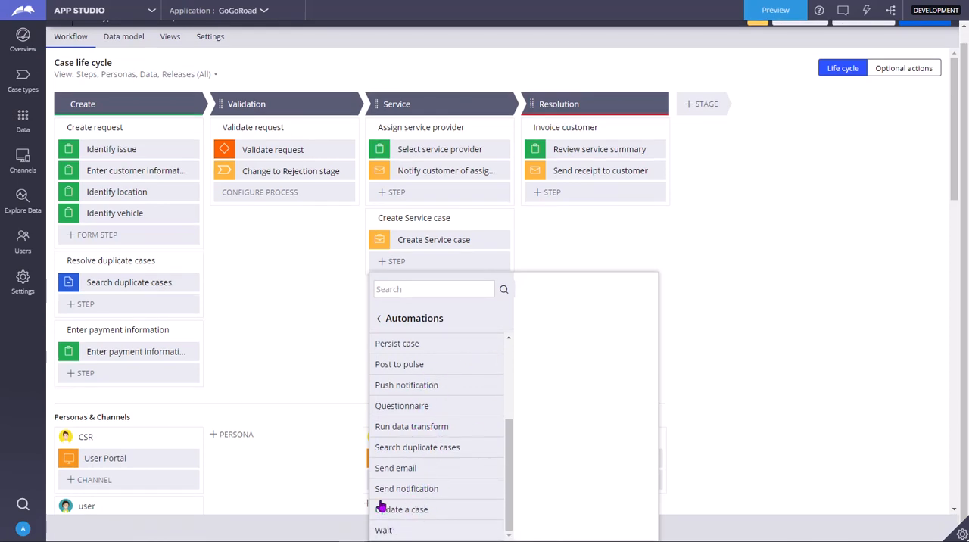
{"action": "mouse_move", "coordinate": [402, 530]}
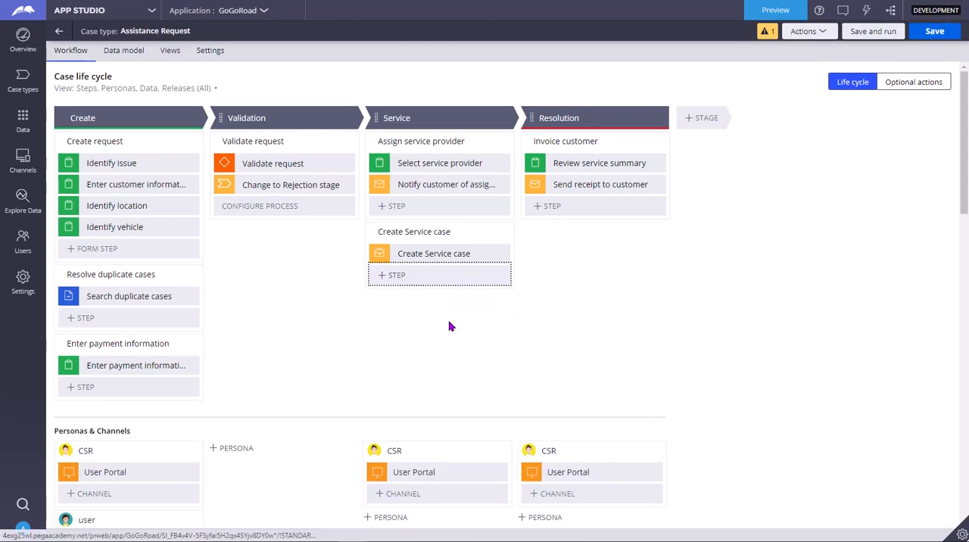
{"action": "left_click", "coordinate": [392, 275]}
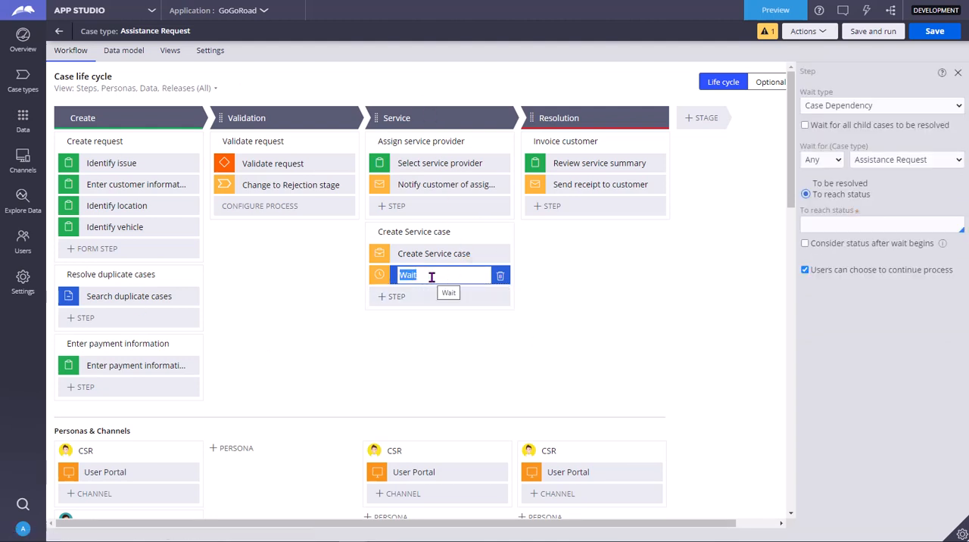
{"action": "mouse_move", "coordinate": [376, 295]}
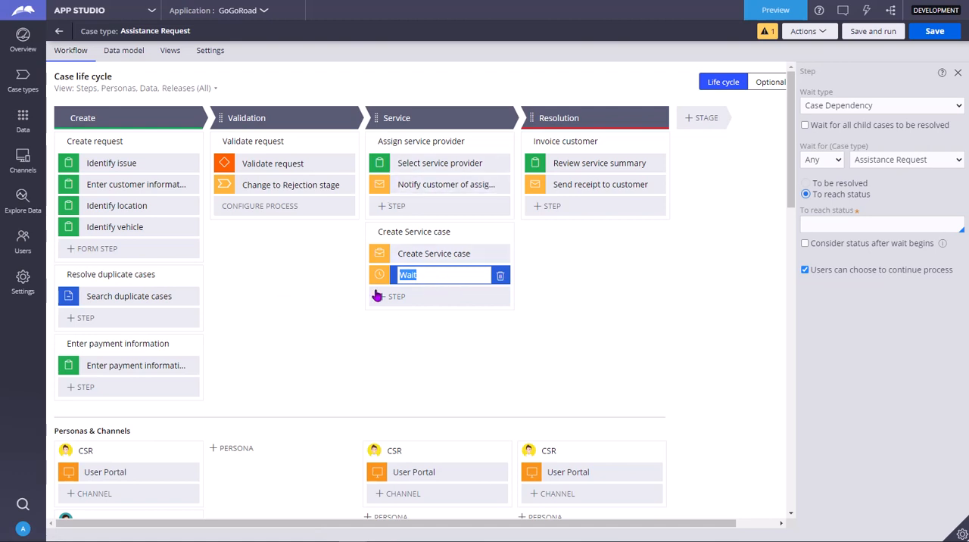
{"action": "left_click", "coordinate": [433, 274]}
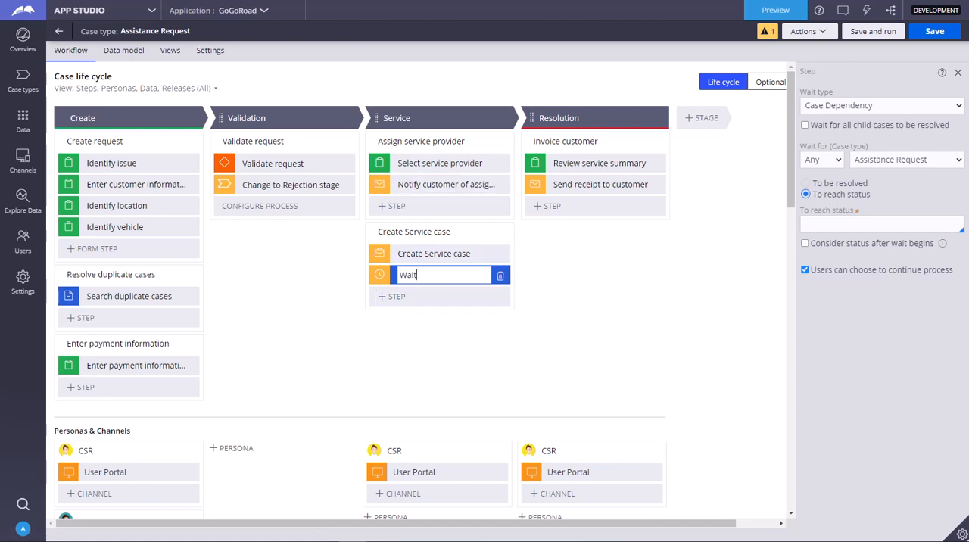
{"action": "mouse_move", "coordinate": [899, 225]}
{"action": "type", "text": " for service complet"}
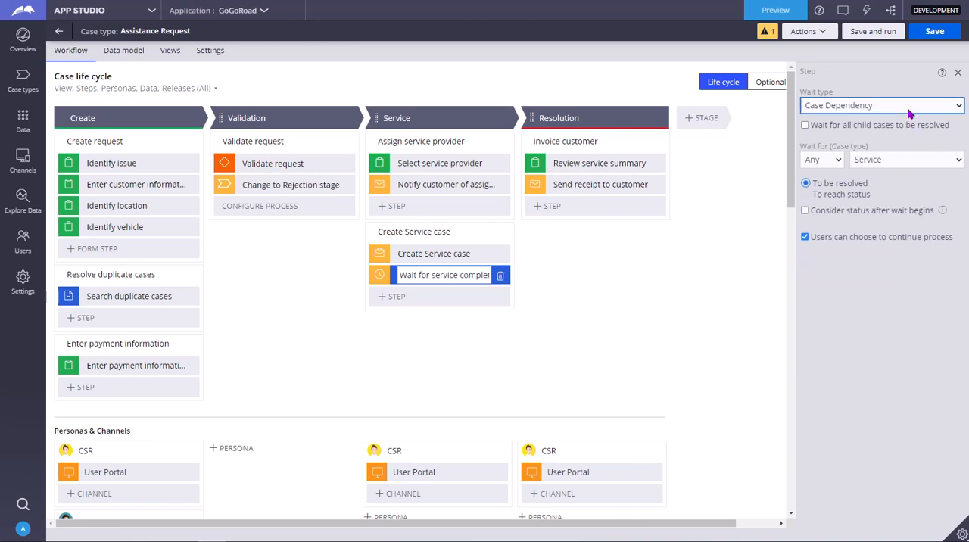
{"action": "left_click", "coordinate": [881, 106]}
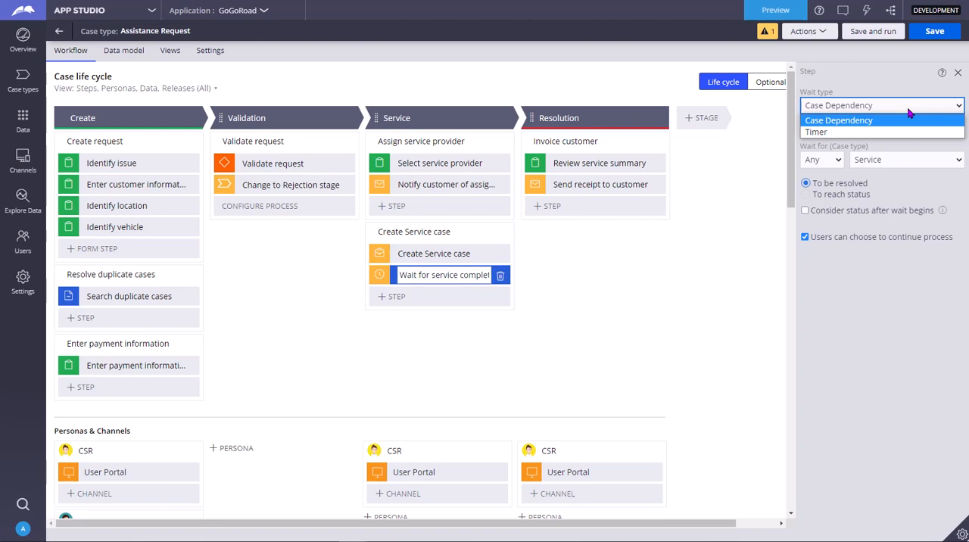
{"action": "left_click", "coordinate": [838, 120]}
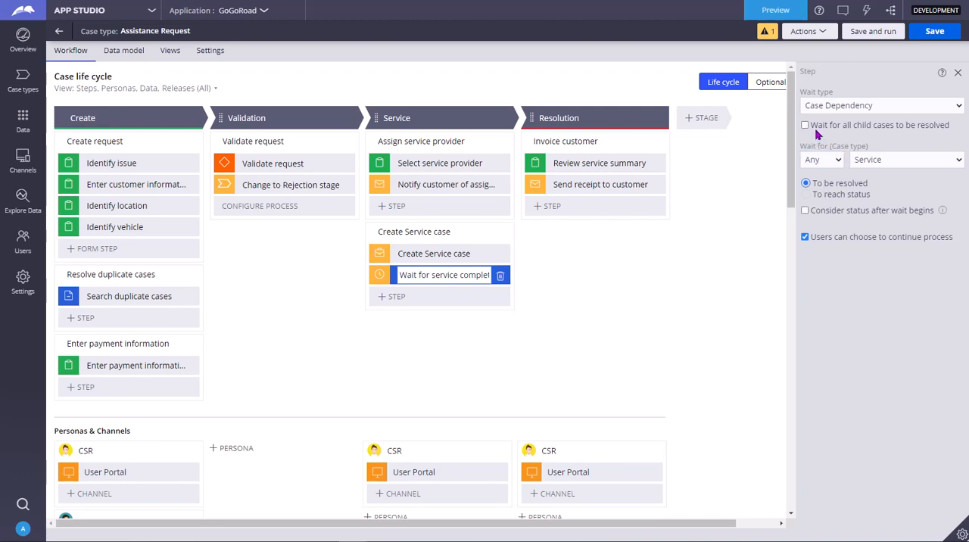
Check 'Wait for all child cases to be resolved' on the wait step.
{"action": "left_click", "coordinate": [805, 125]}
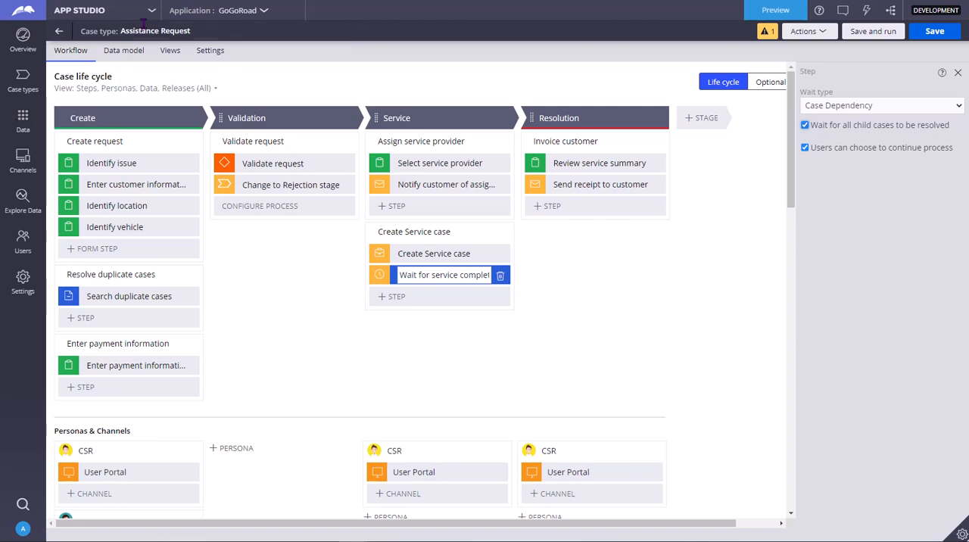
{"action": "mouse_move", "coordinate": [874, 208]}
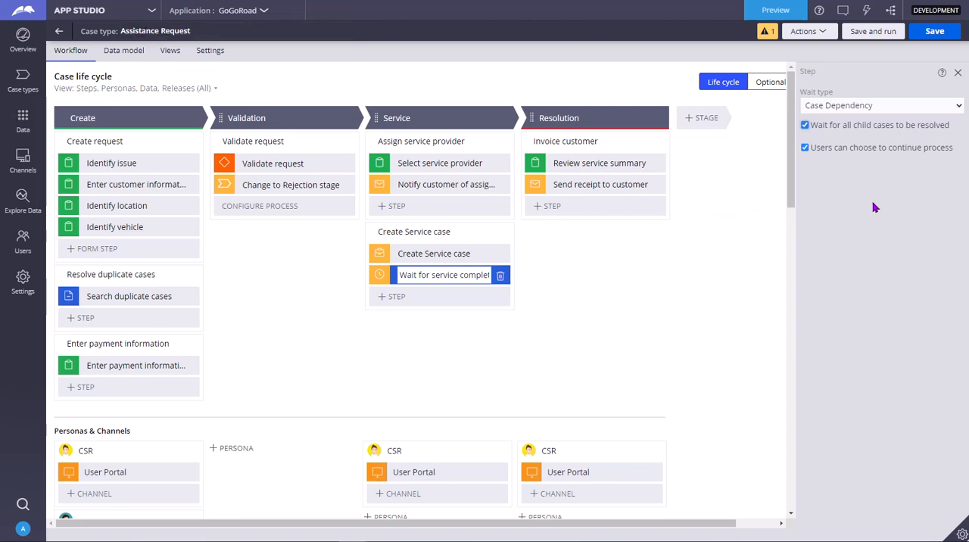
{"action": "mouse_move", "coordinate": [856, 208]}
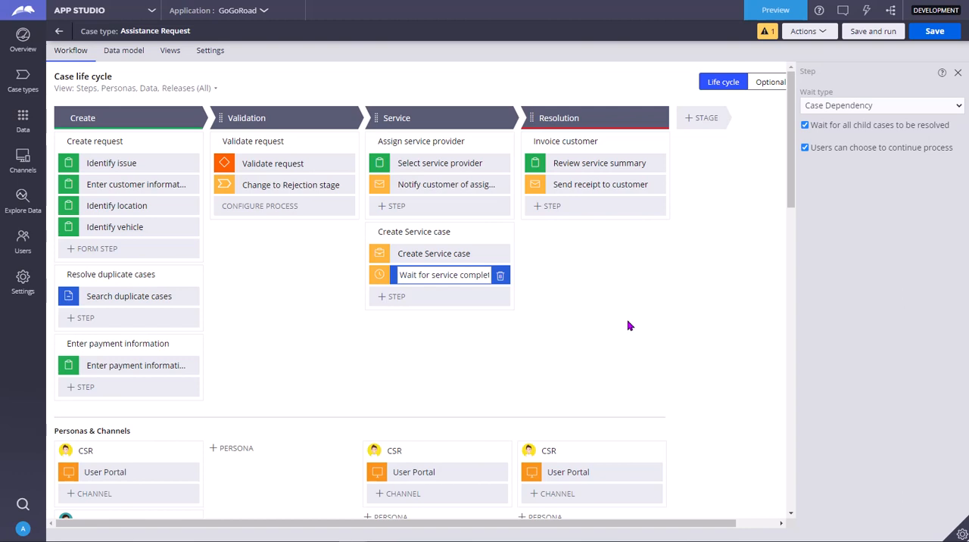
{"action": "mouse_move", "coordinate": [894, 160]}
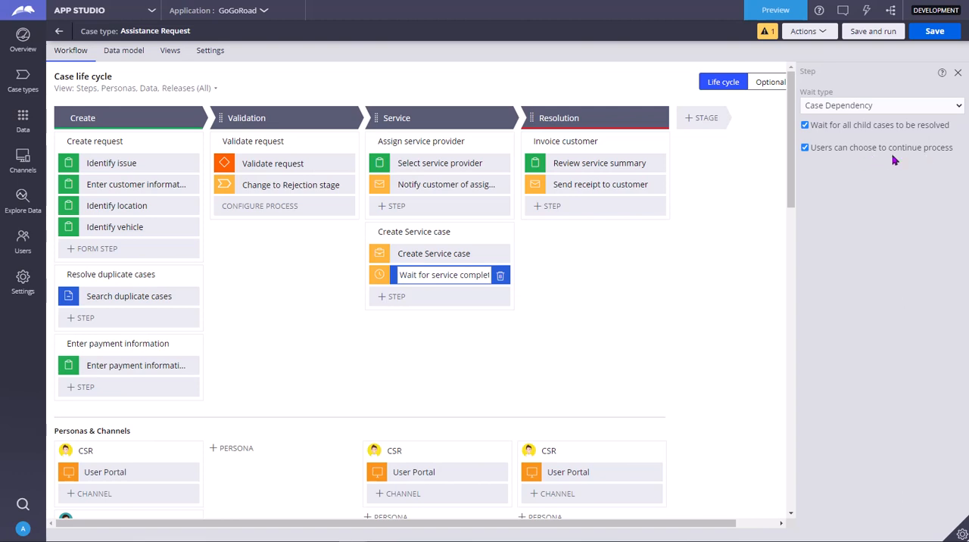
{"action": "mouse_move", "coordinate": [885, 165]}
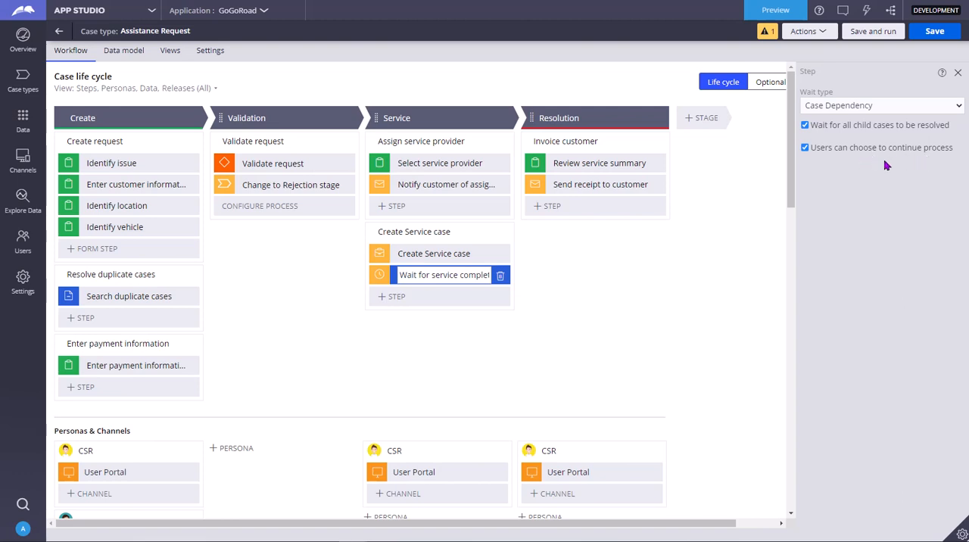
{"action": "mouse_move", "coordinate": [876, 161]}
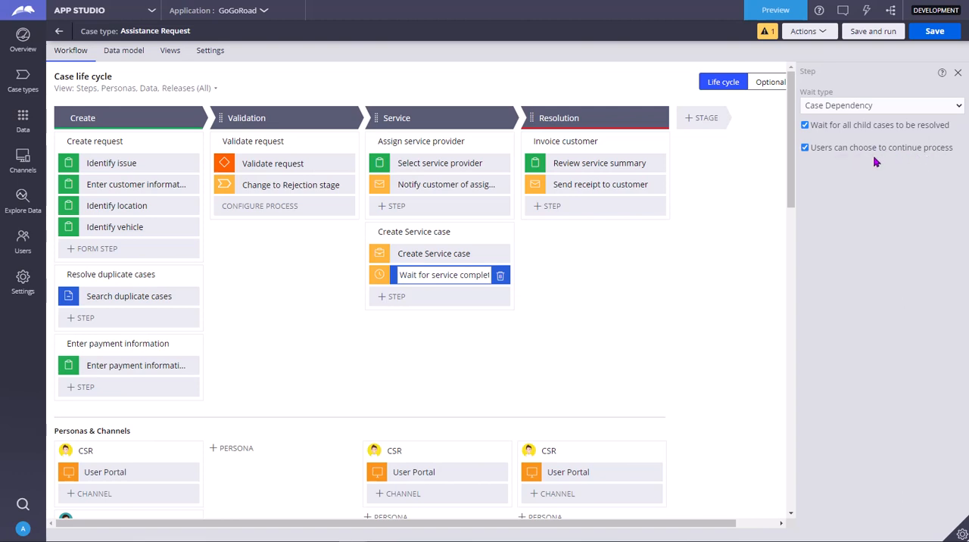
{"action": "mouse_move", "coordinate": [215, 224]}
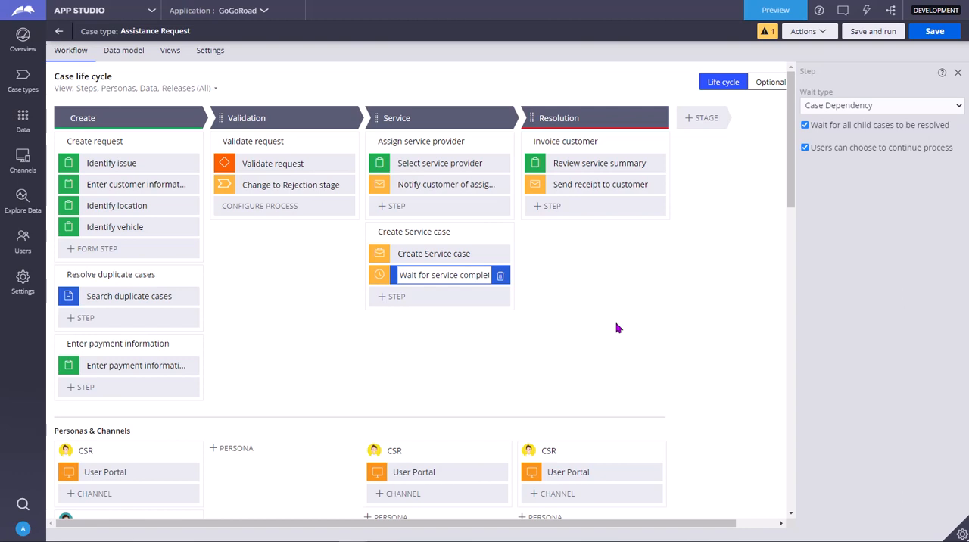
Review the Wait type options and keep Case Dependency.
{"action": "left_click", "coordinate": [882, 105]}
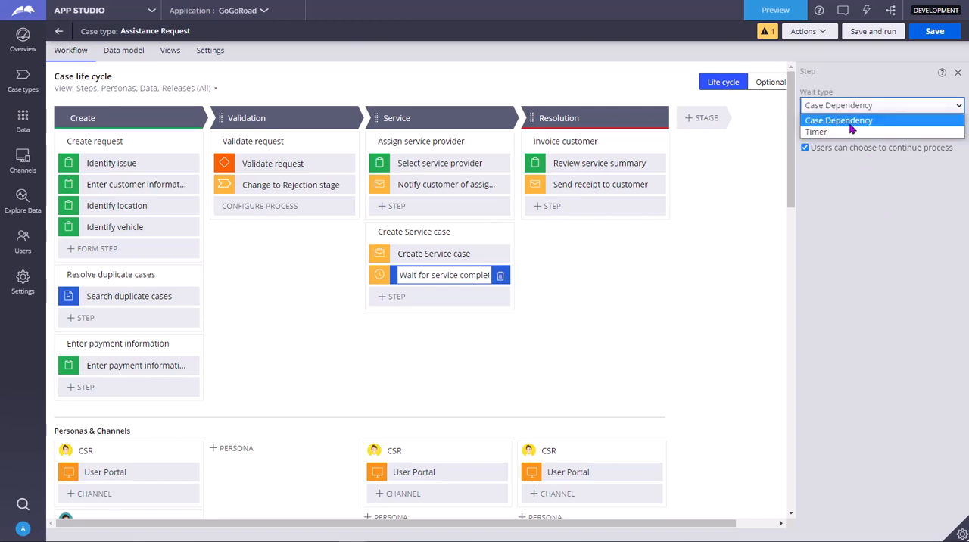
{"action": "mouse_move", "coordinate": [817, 132]}
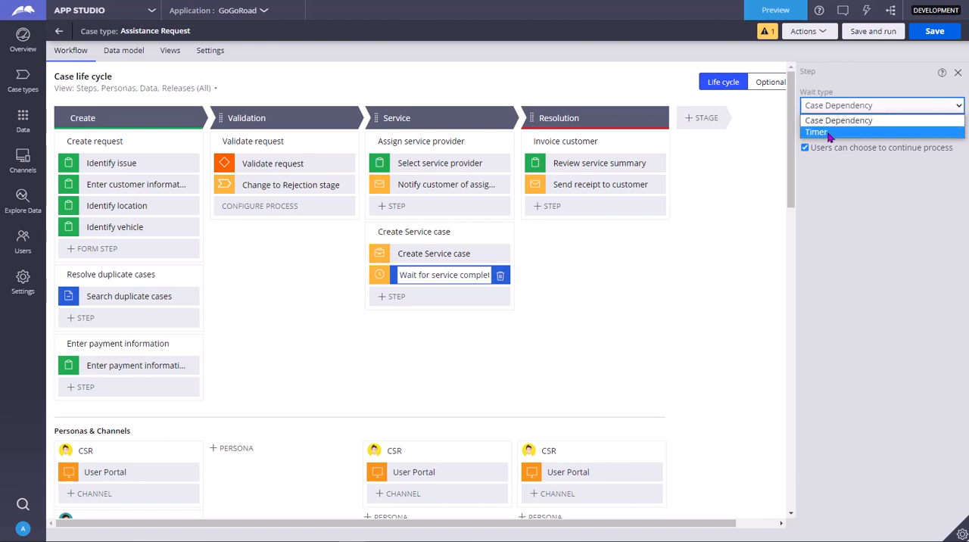
{"action": "left_click", "coordinate": [838, 120]}
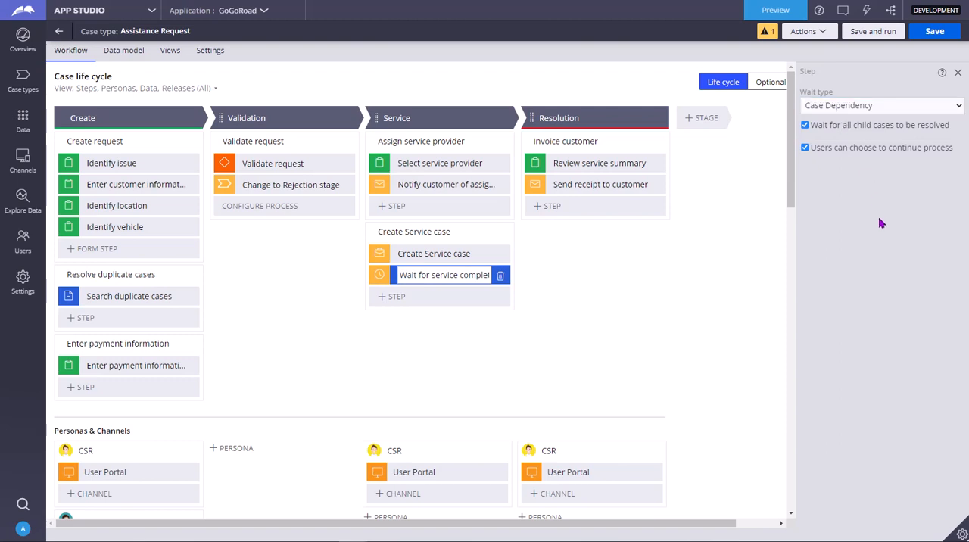
{"action": "mouse_move", "coordinate": [875, 226]}
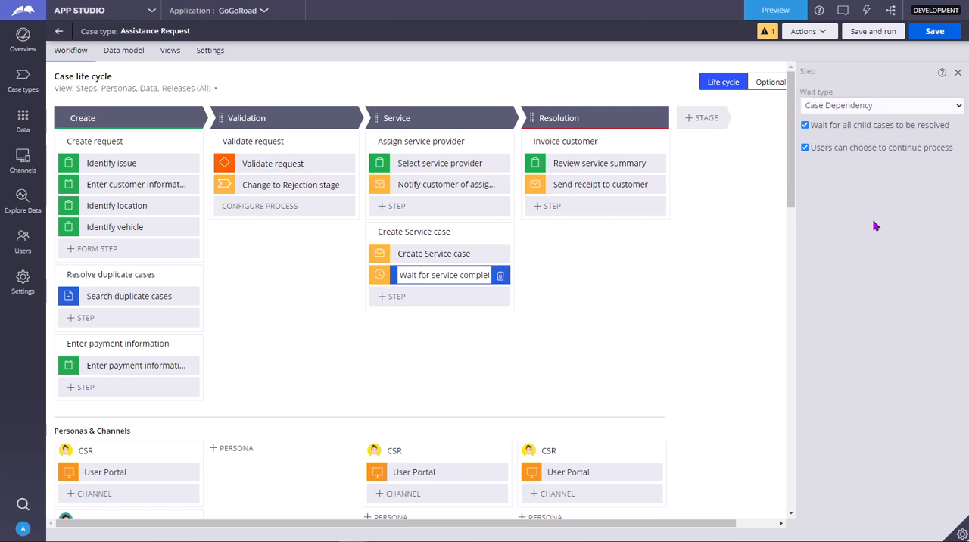
{"action": "mouse_move", "coordinate": [497, 256]}
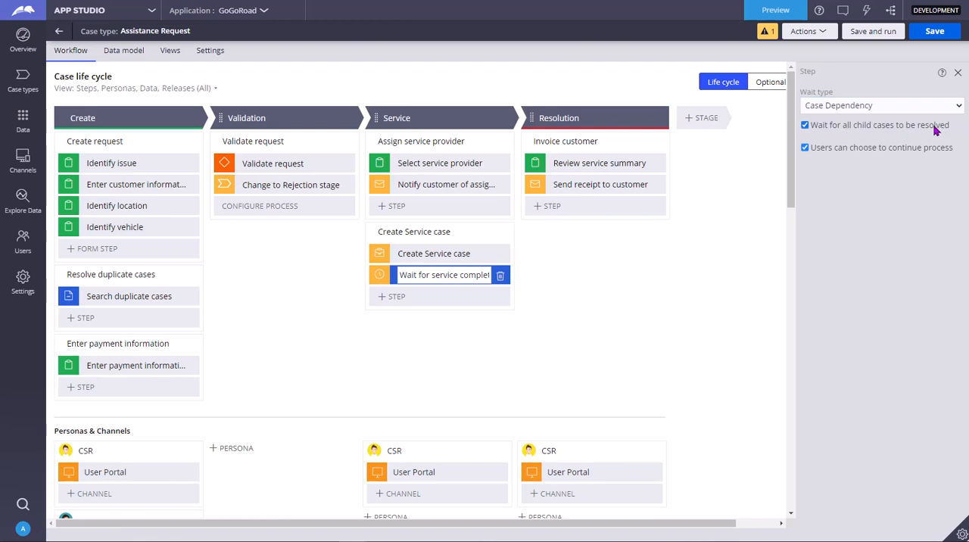
{"action": "mouse_move", "coordinate": [921, 133]}
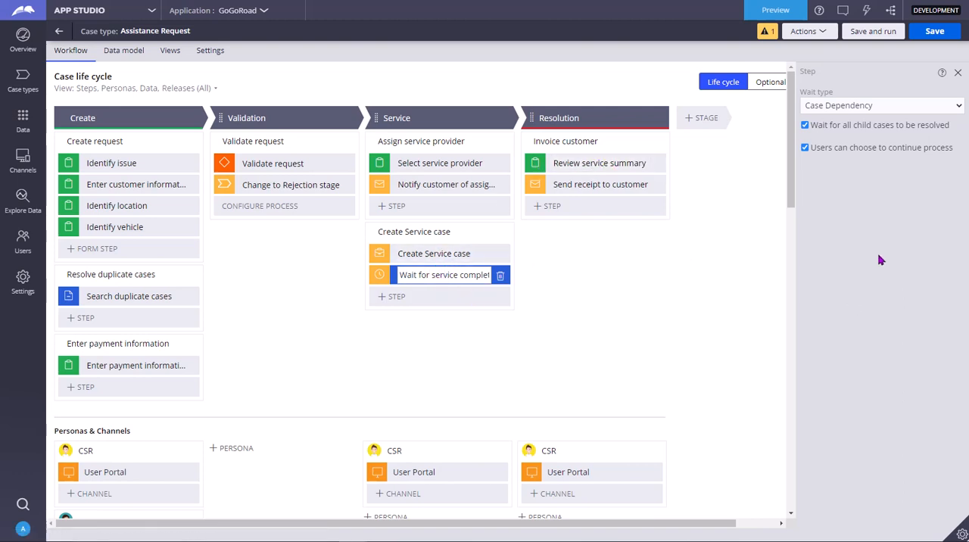
{"action": "mouse_move", "coordinate": [598, 163]}
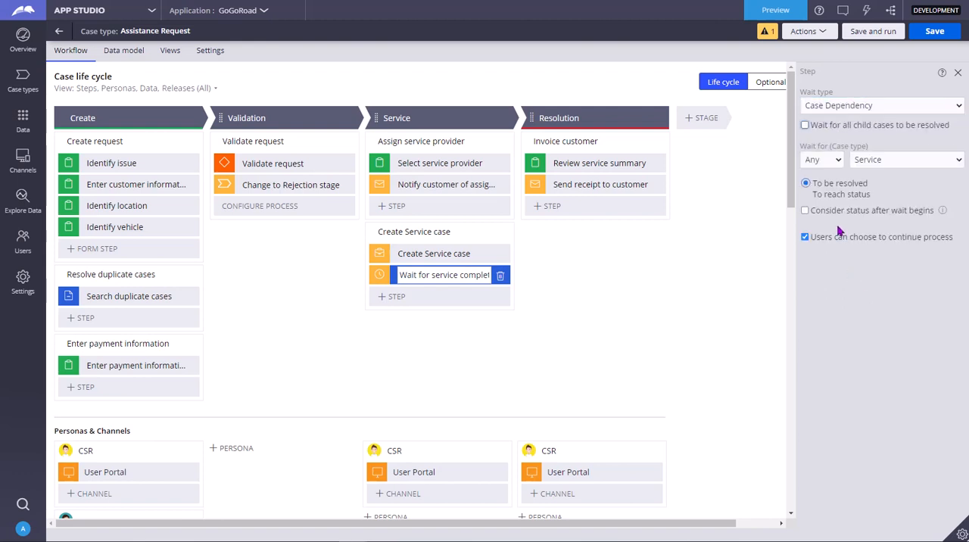
Try All instead of Any and revisit the resolved condition and case type.
{"action": "left_click", "coordinate": [822, 159]}
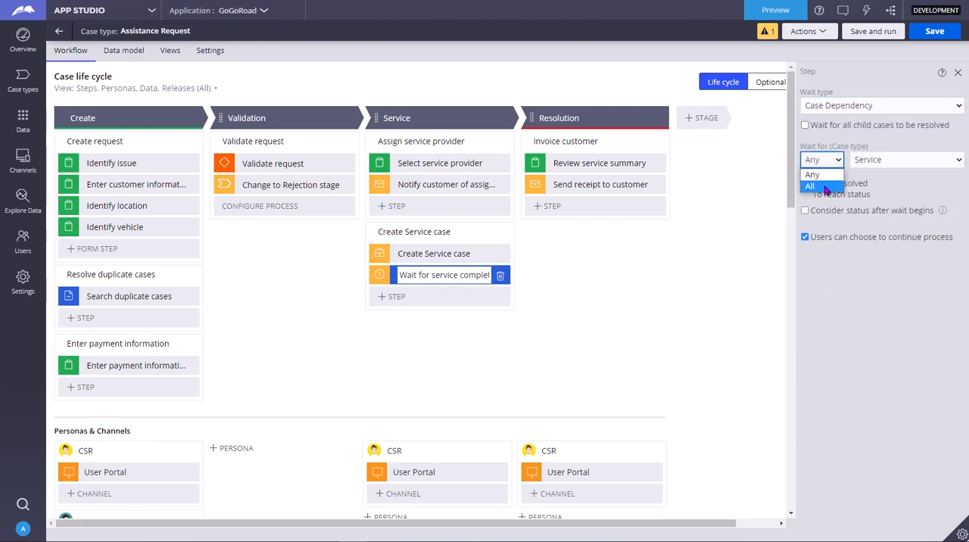
{"action": "left_click", "coordinate": [809, 186]}
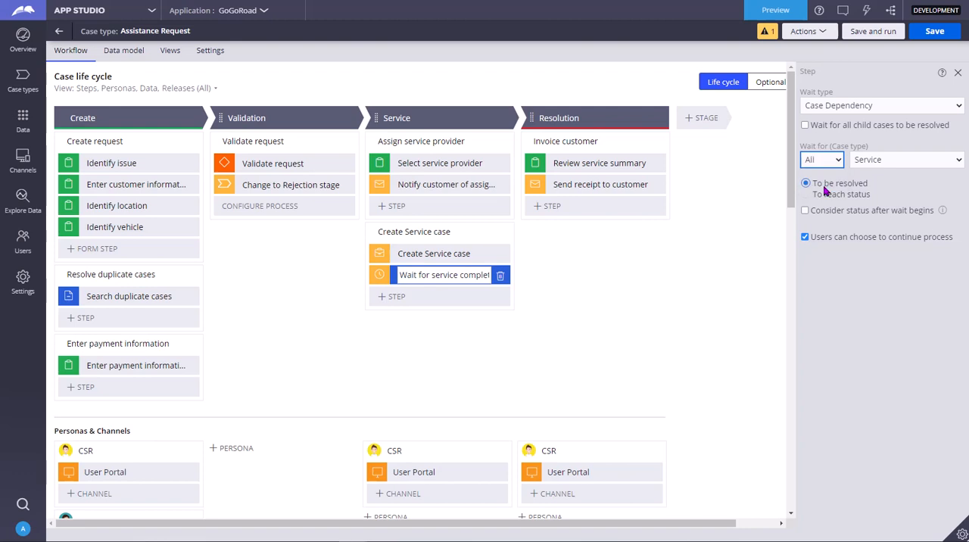
{"action": "left_click", "coordinate": [906, 159]}
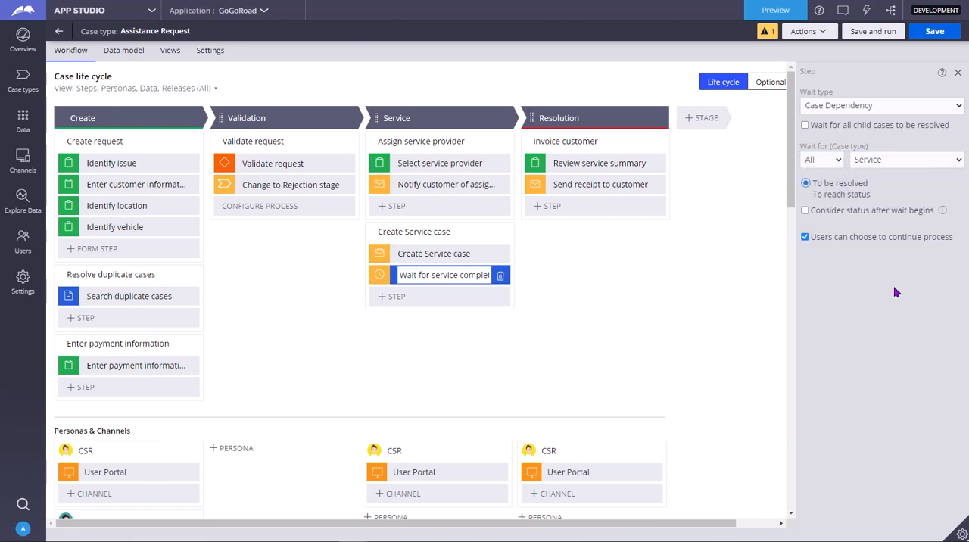
{"action": "mouse_move", "coordinate": [835, 159]}
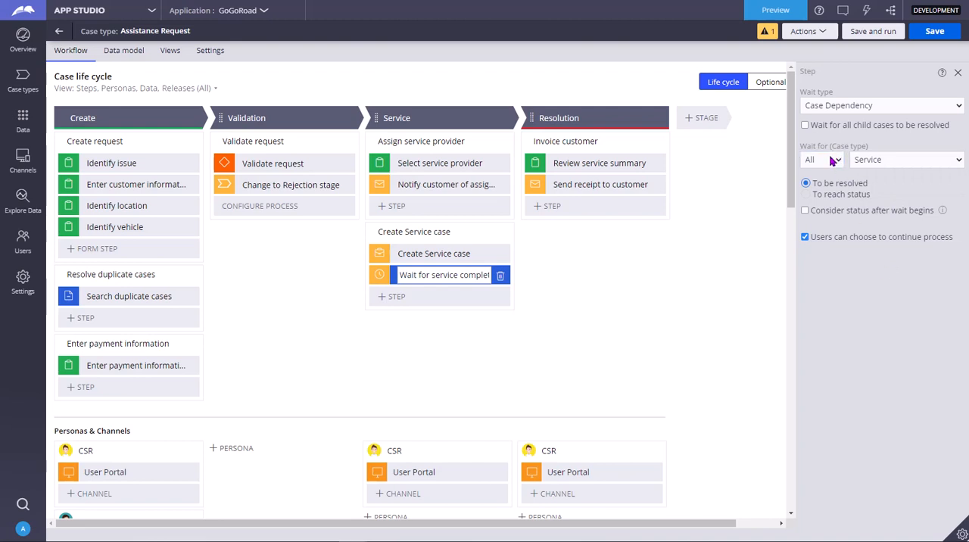
{"action": "left_click", "coordinate": [821, 160]}
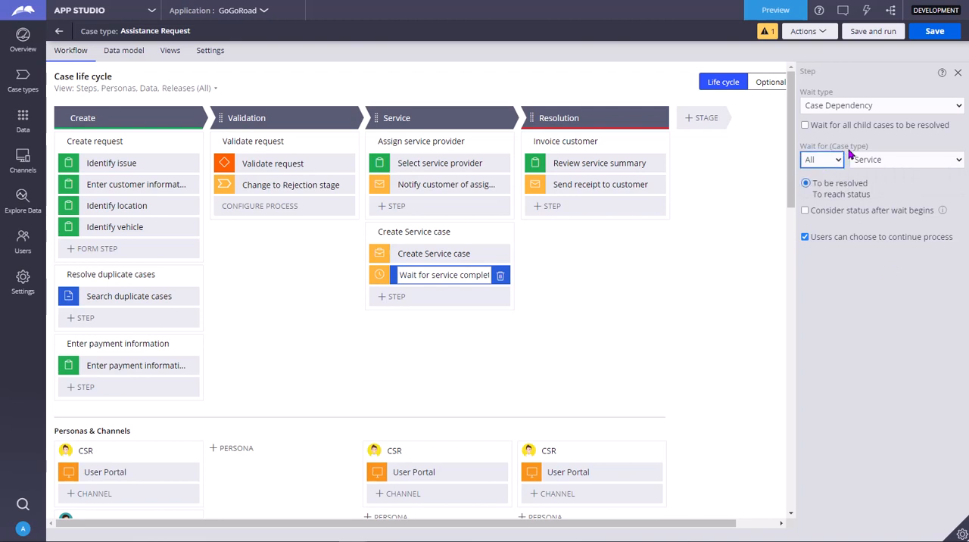
{"action": "left_click", "coordinate": [906, 159]}
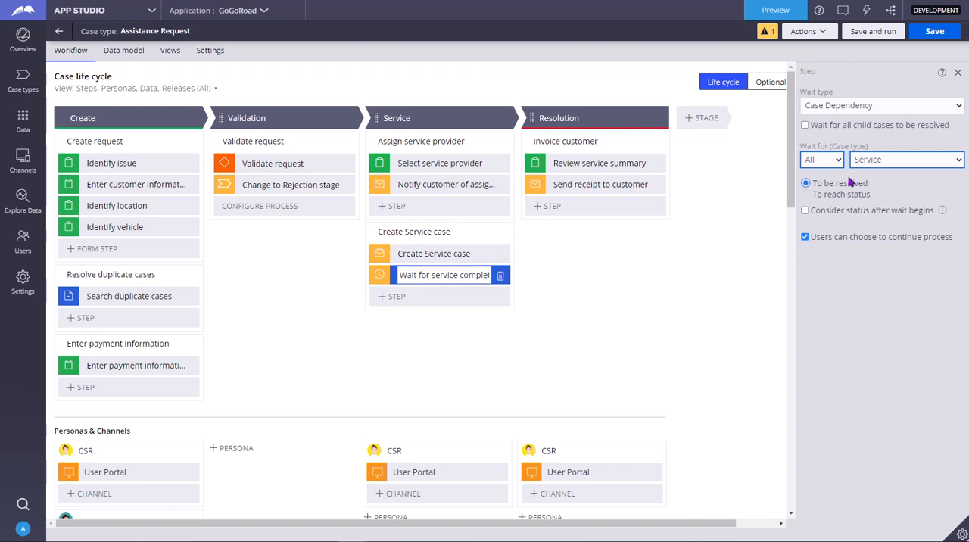
Set To reach status Pending-Investigation, switch back to Any, and choose Assistance Request.
{"action": "left_click", "coordinate": [806, 194]}
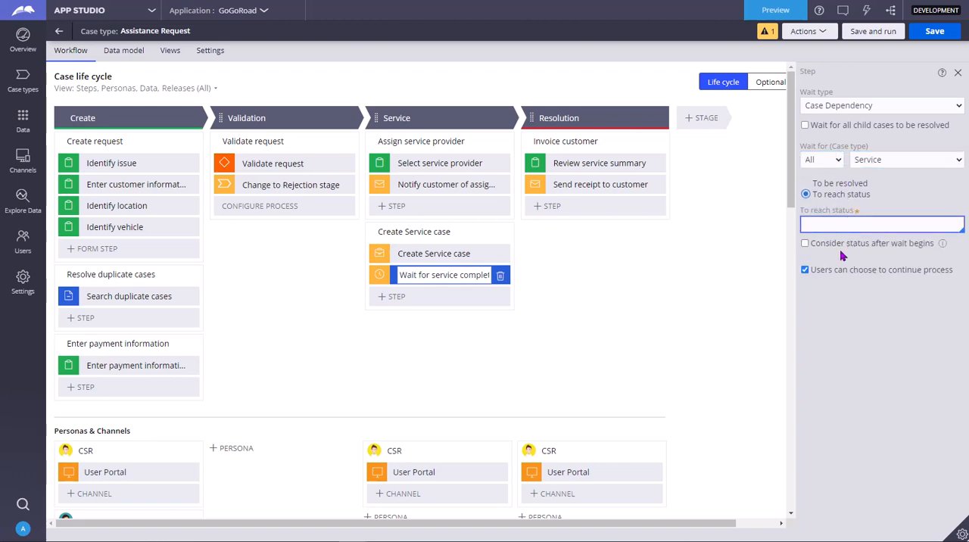
{"action": "left_click", "coordinate": [881, 224]}
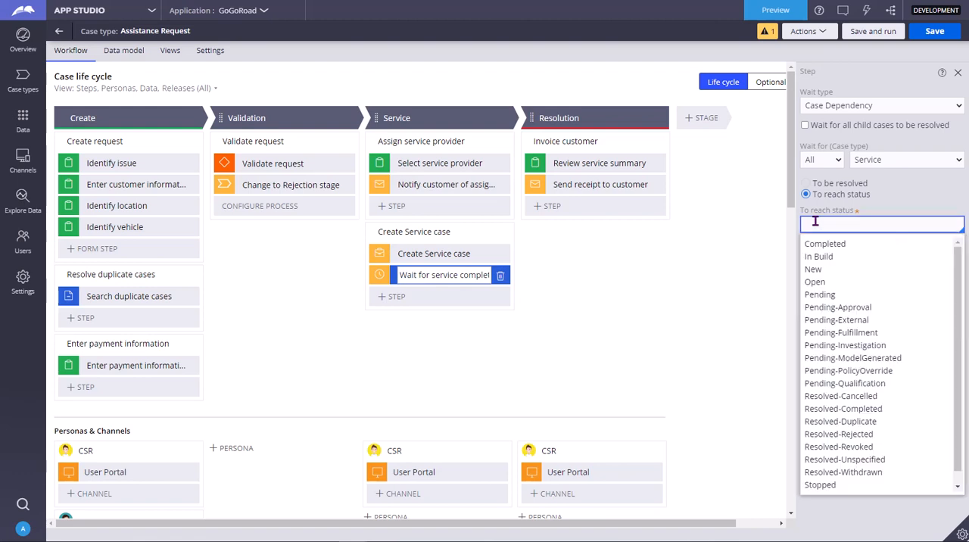
{"action": "mouse_move", "coordinate": [845, 345]}
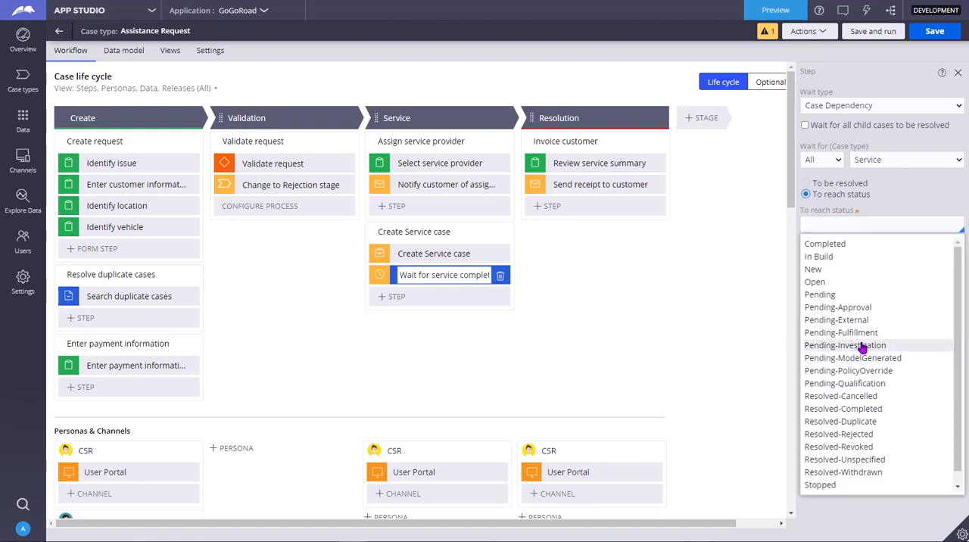
{"action": "left_click", "coordinate": [845, 345]}
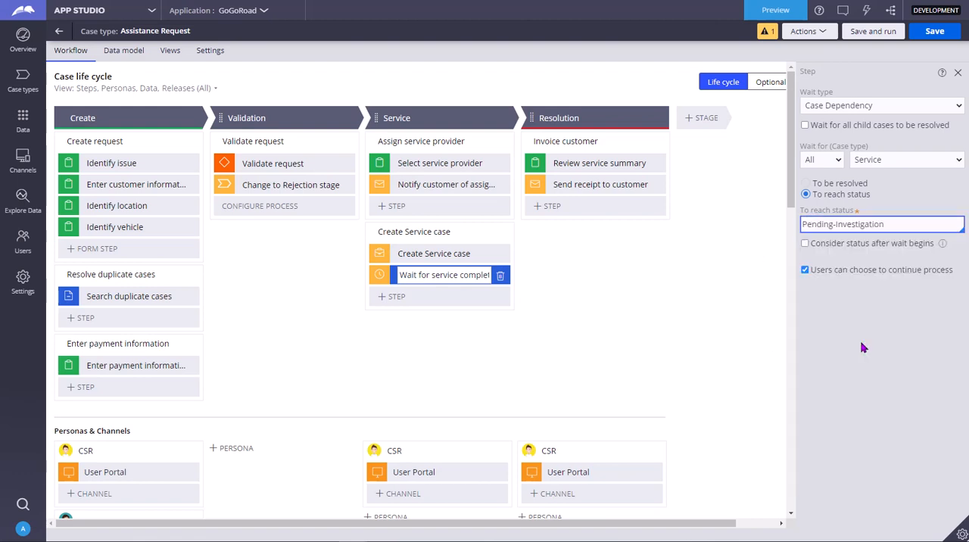
{"action": "left_click", "coordinate": [822, 159]}
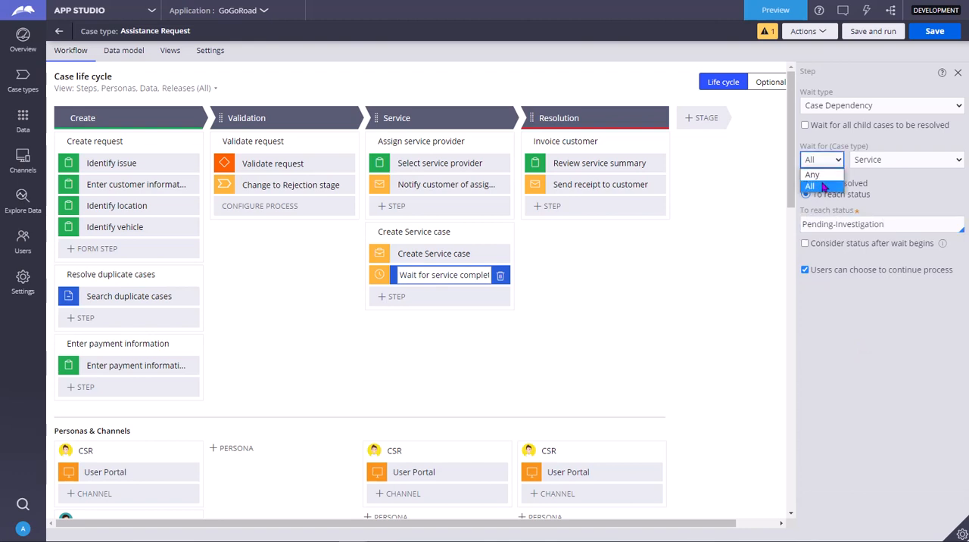
{"action": "left_click", "coordinate": [812, 175]}
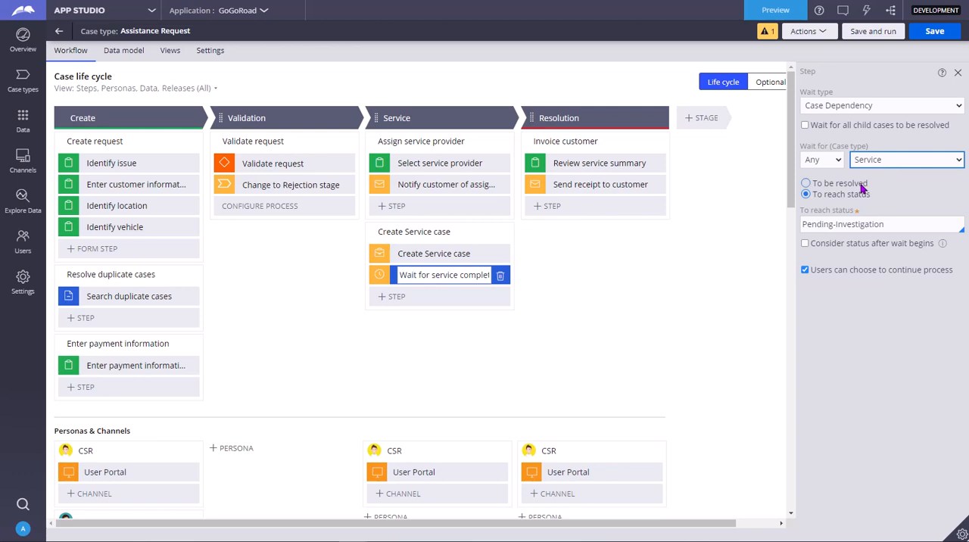
{"action": "left_click", "coordinate": [906, 159]}
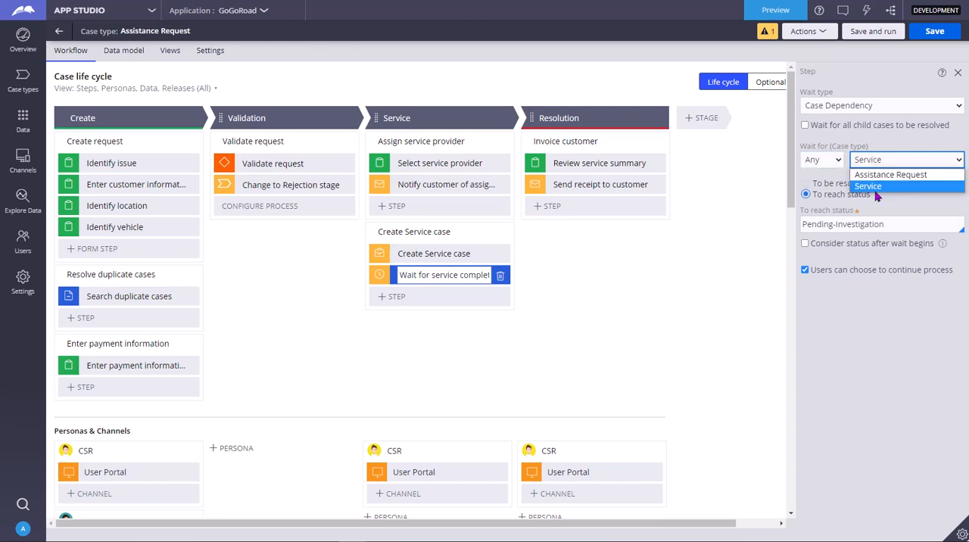
{"action": "left_click", "coordinate": [890, 174]}
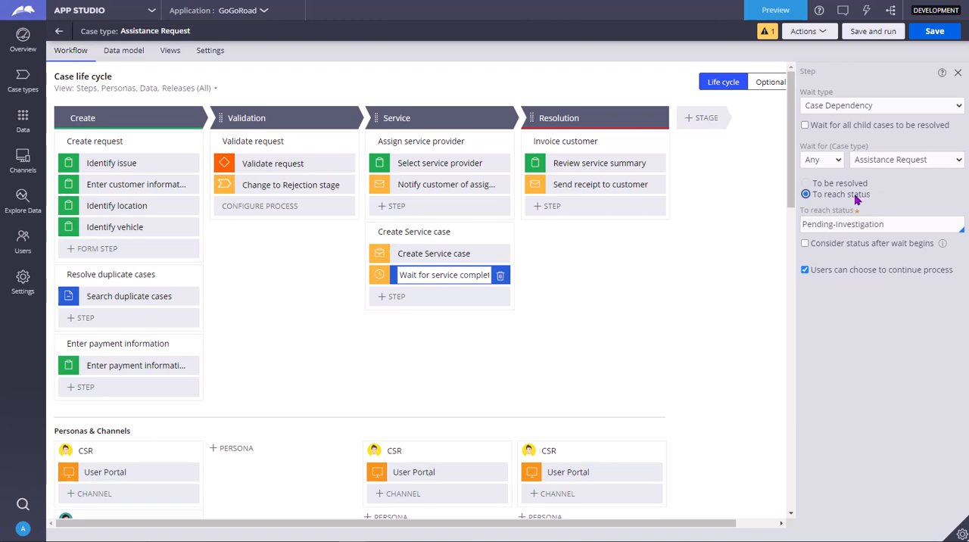
Select the Pending-Investigation status value and switch the awaited case type to Service.
{"action": "double_click", "coordinate": [860, 224]}
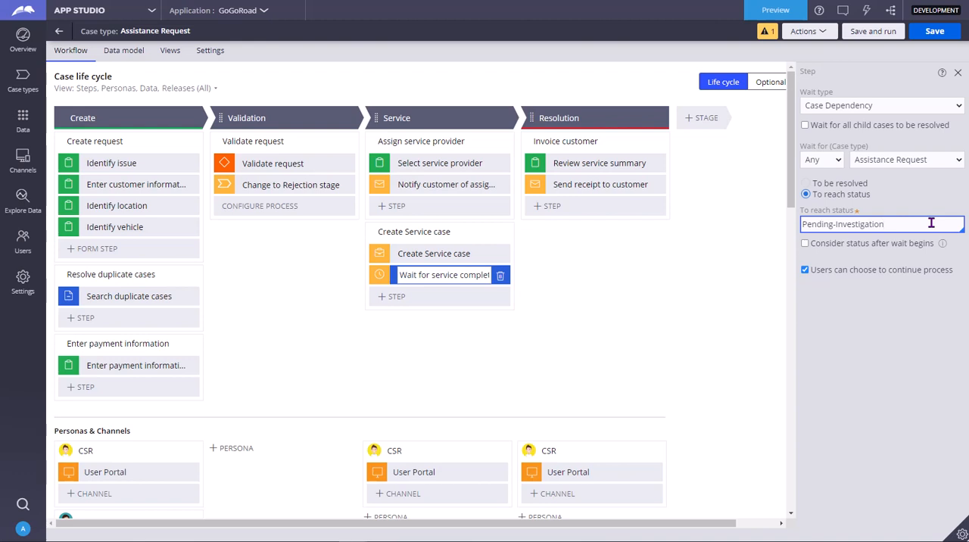
{"action": "double_click", "coordinate": [843, 223]}
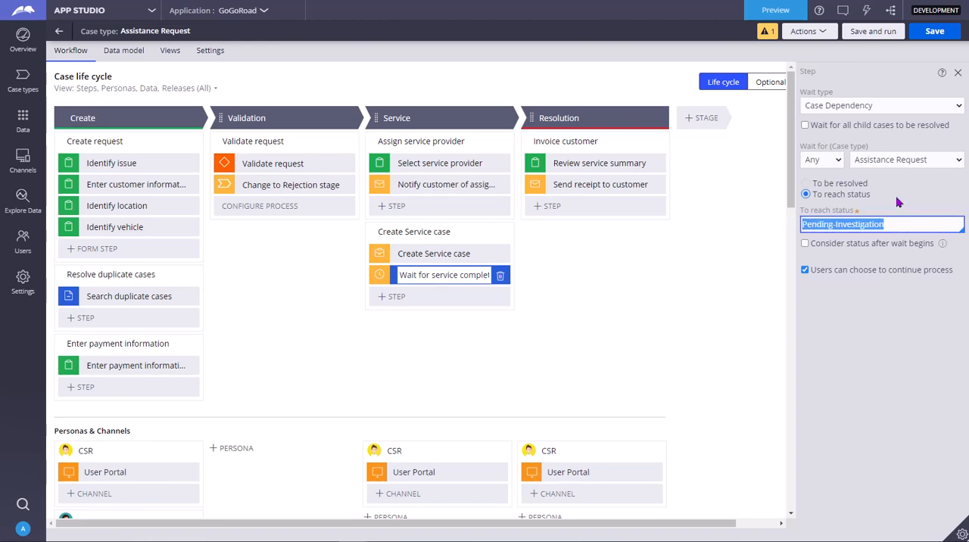
{"action": "left_click", "coordinate": [906, 159]}
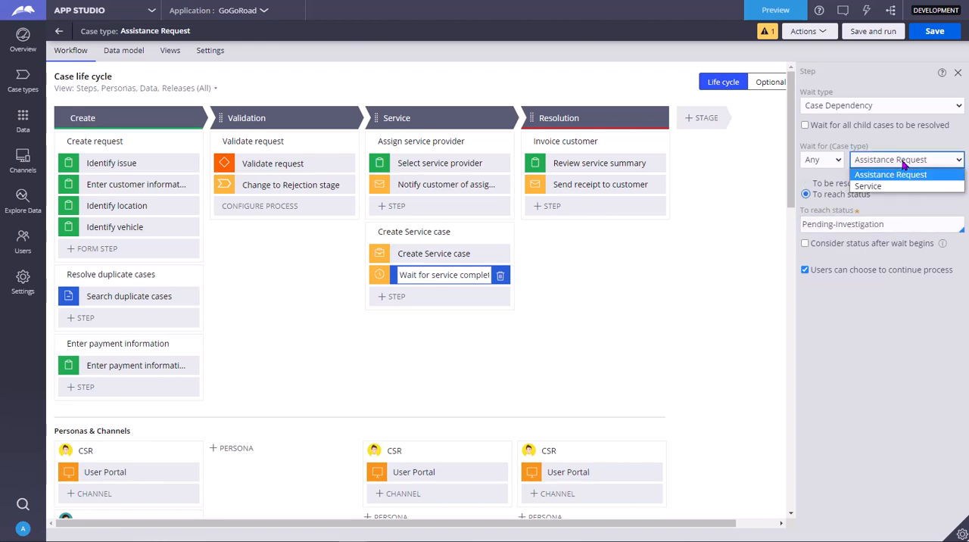
{"action": "mouse_move", "coordinate": [883, 187]}
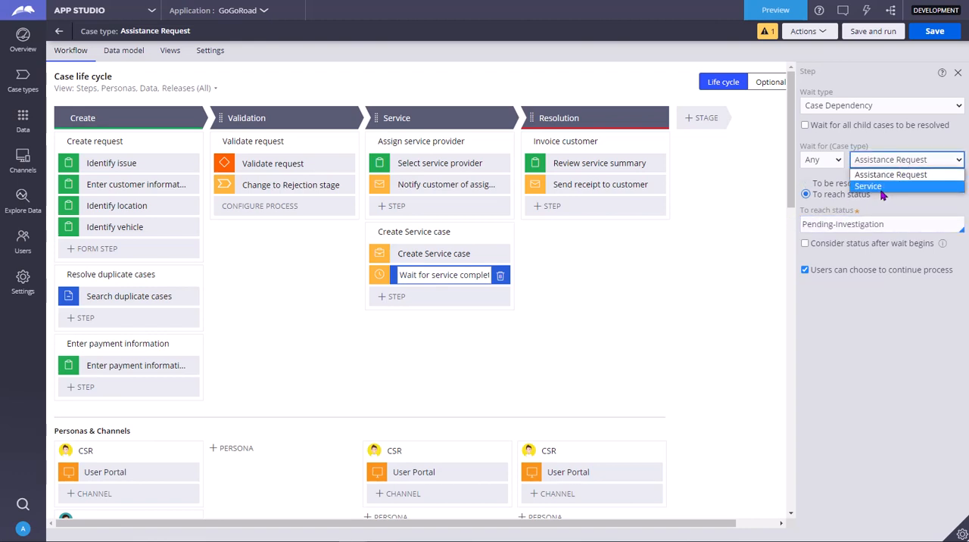
{"action": "left_click", "coordinate": [868, 186]}
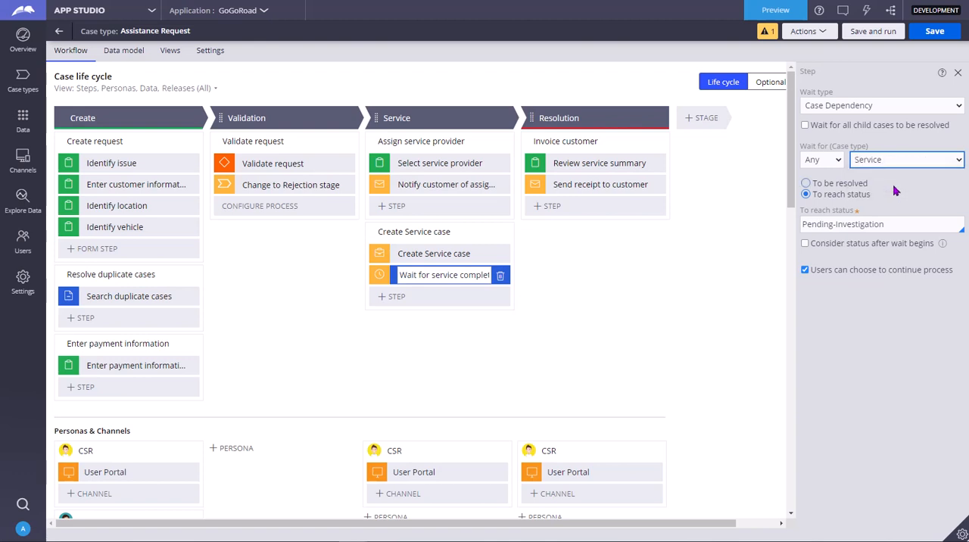
Keep Service as the case type and toggle 'Users can choose to continue process' off and on.
{"action": "left_click", "coordinate": [906, 159]}
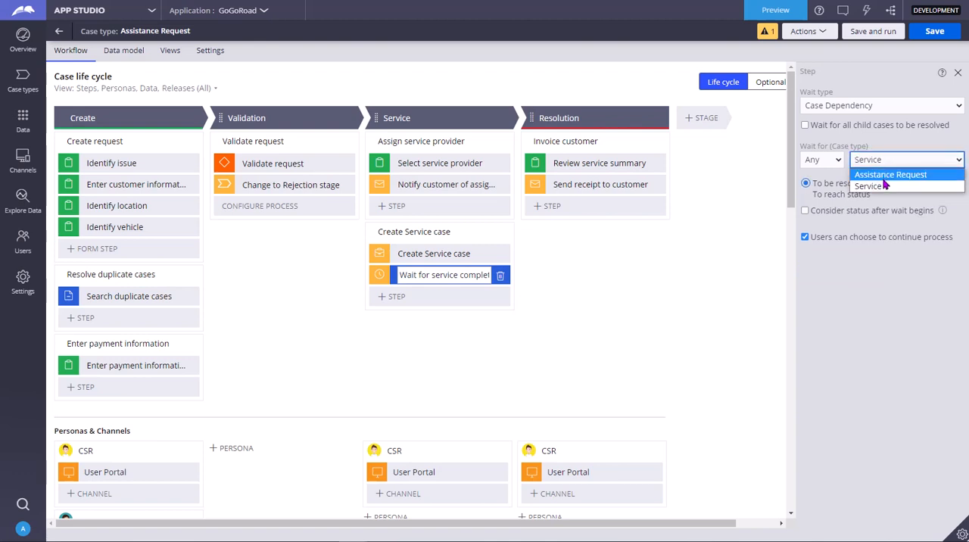
{"action": "mouse_move", "coordinate": [890, 186]}
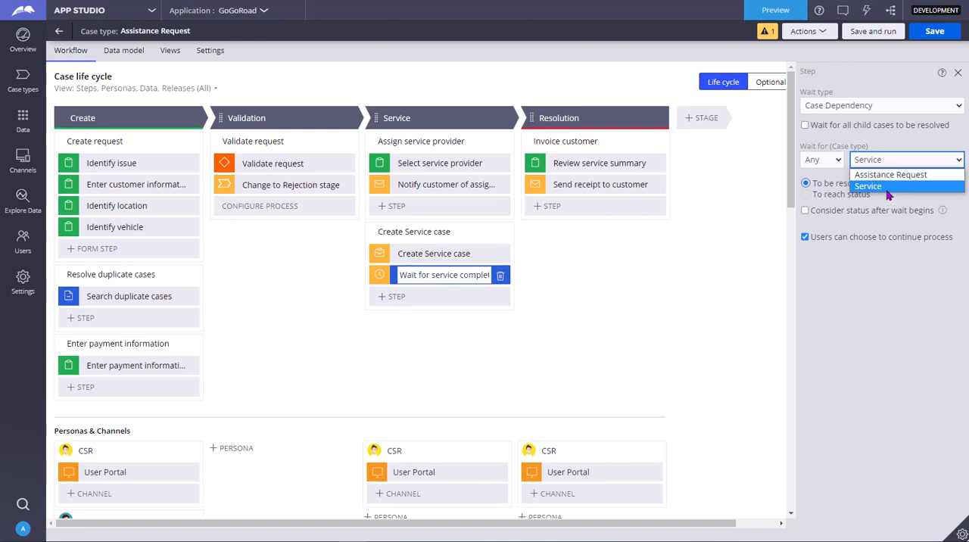
{"action": "mouse_move", "coordinate": [891, 174]}
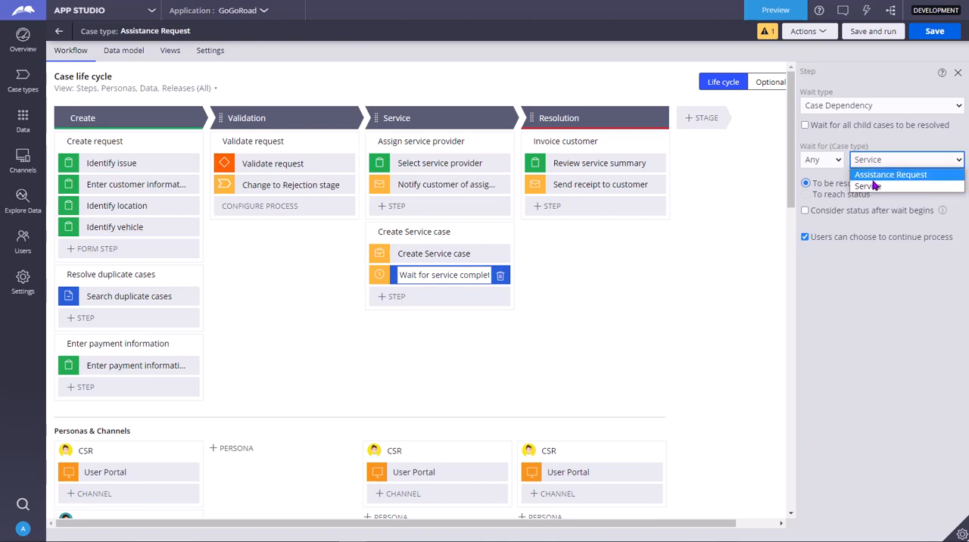
{"action": "left_click", "coordinate": [874, 187]}
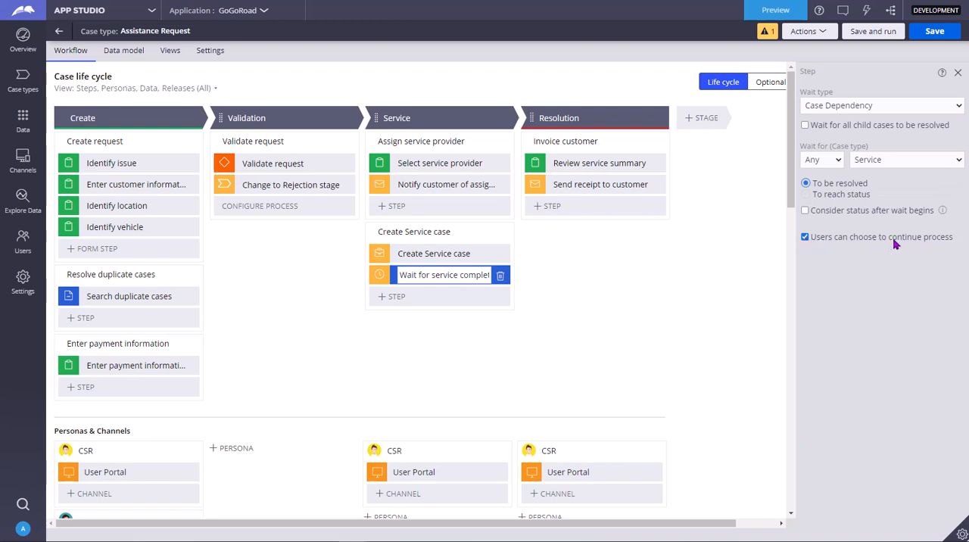
{"action": "left_click", "coordinate": [805, 237]}
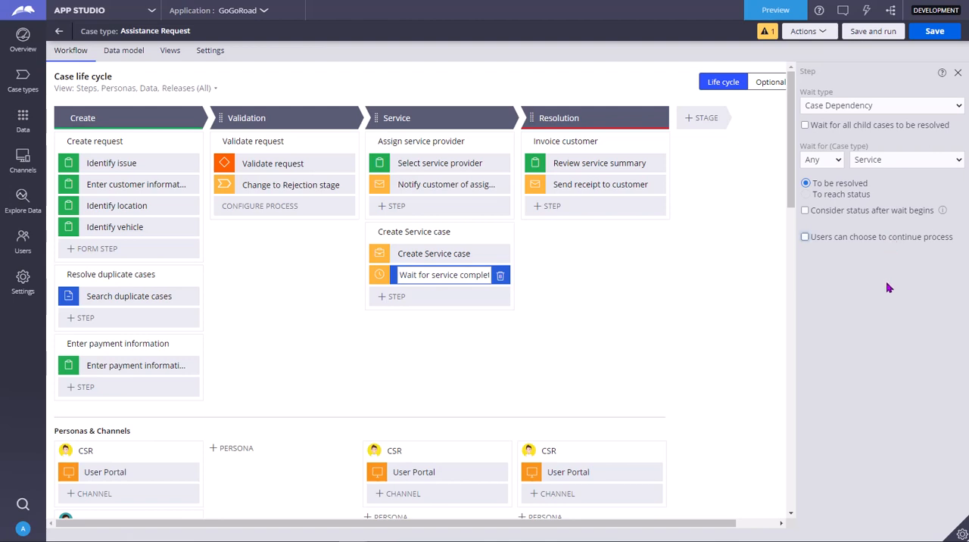
{"action": "left_click", "coordinate": [805, 237]}
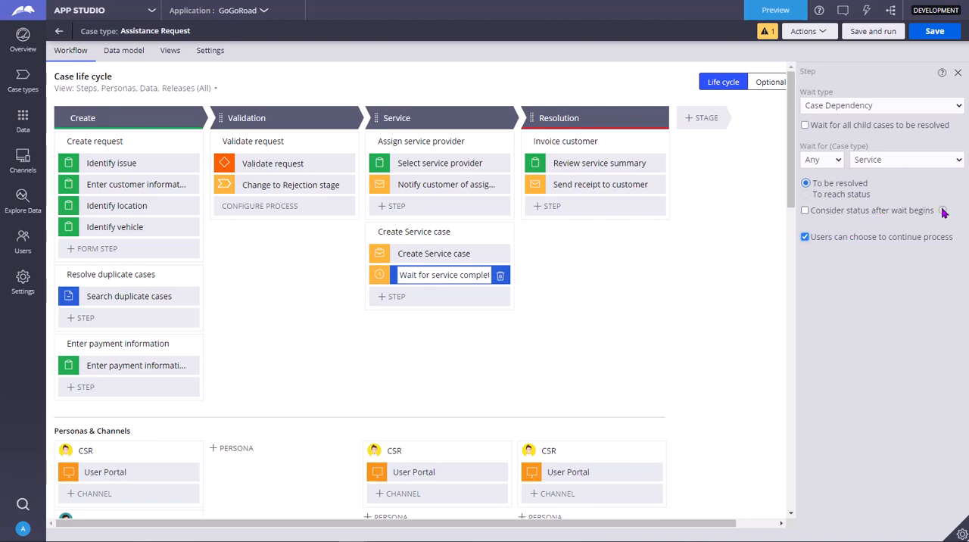
Uncheck 'Consider status after wait begins' and reselect To reach status.
{"action": "left_click", "coordinate": [805, 210]}
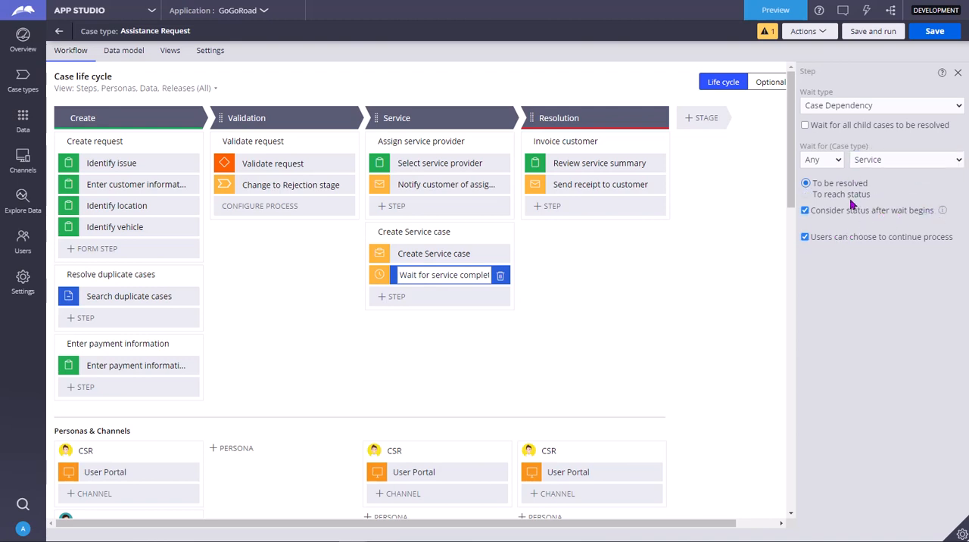
{"action": "left_click", "coordinate": [805, 194]}
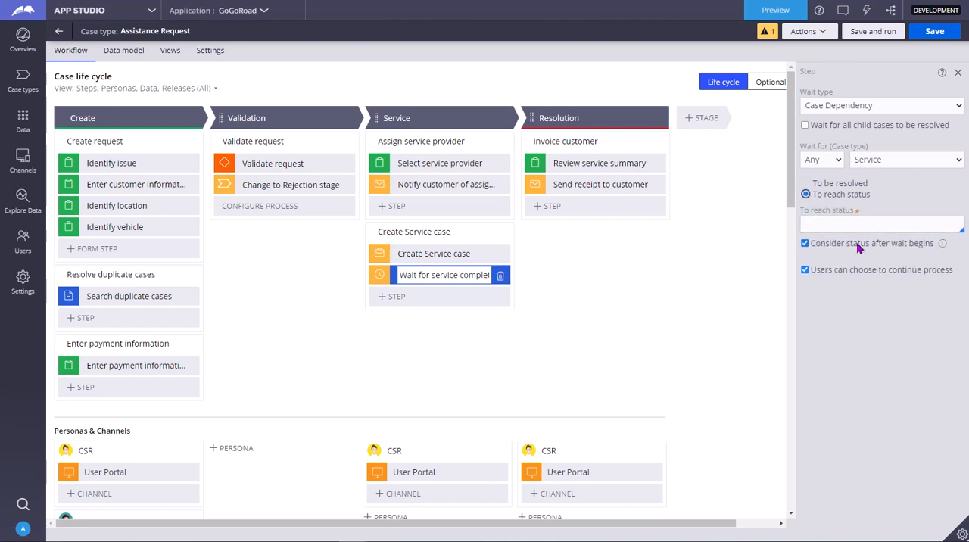
{"action": "double_click", "coordinate": [433, 275]}
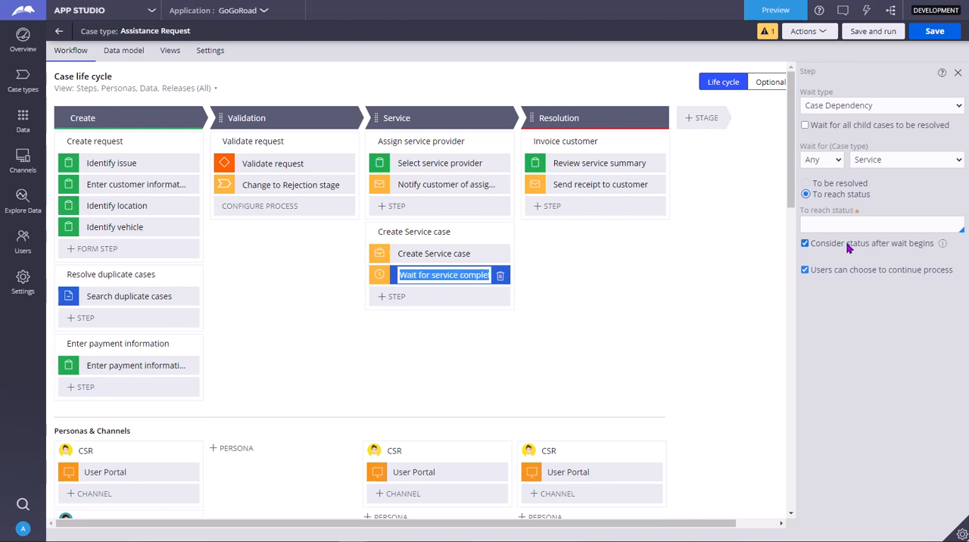
{"action": "left_click", "coordinate": [880, 105]}
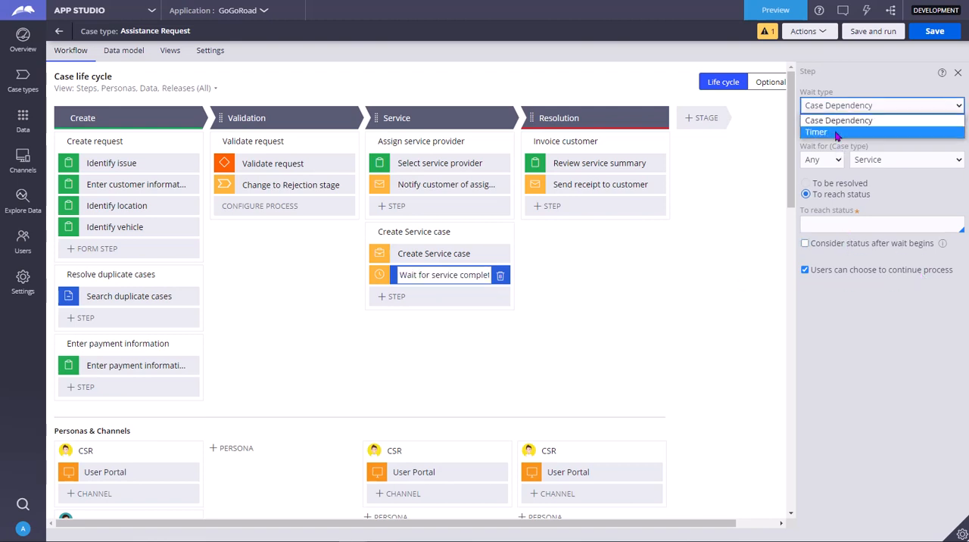
Change the wait type to Timer, enter 3 hours, then switch to Reference date/time.
{"action": "left_click", "coordinate": [817, 132]}
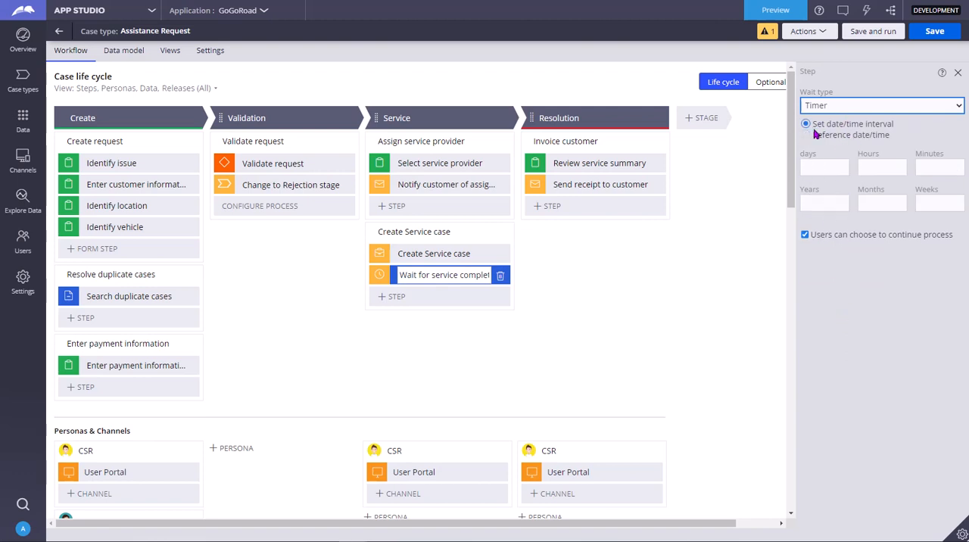
{"action": "left_click", "coordinate": [882, 168]}
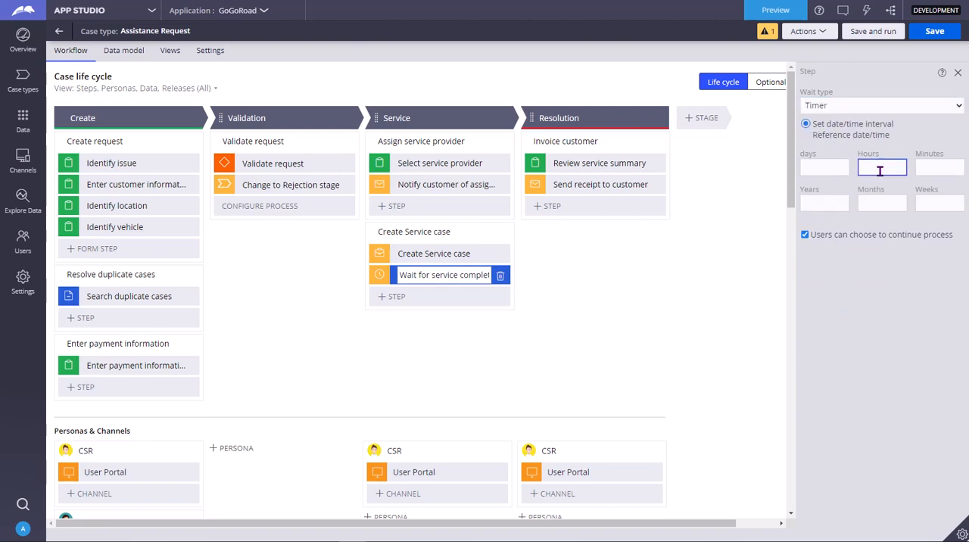
{"action": "type", "text": "3"}
{"action": "left_click", "coordinate": [881, 203]}
{"action": "type", "text": "1"}
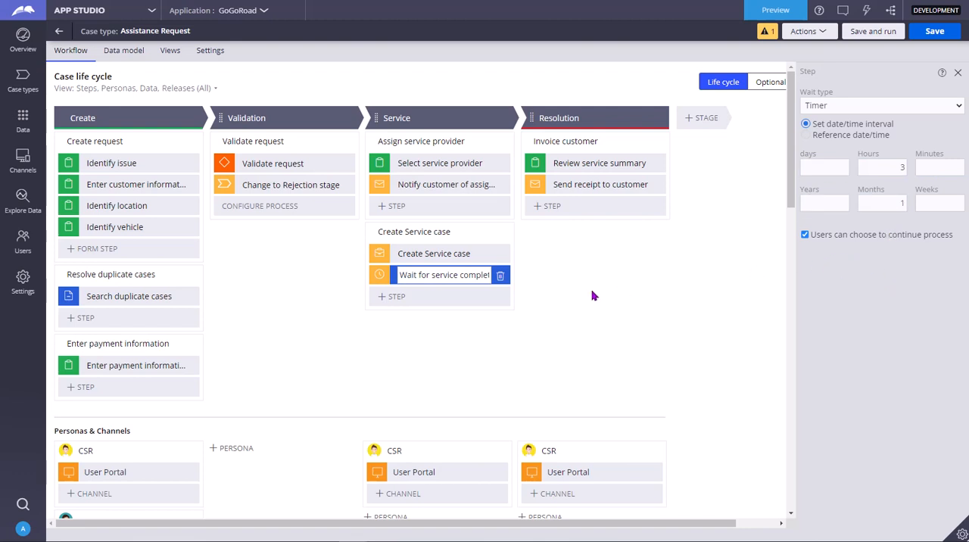
{"action": "double_click", "coordinate": [443, 275]}
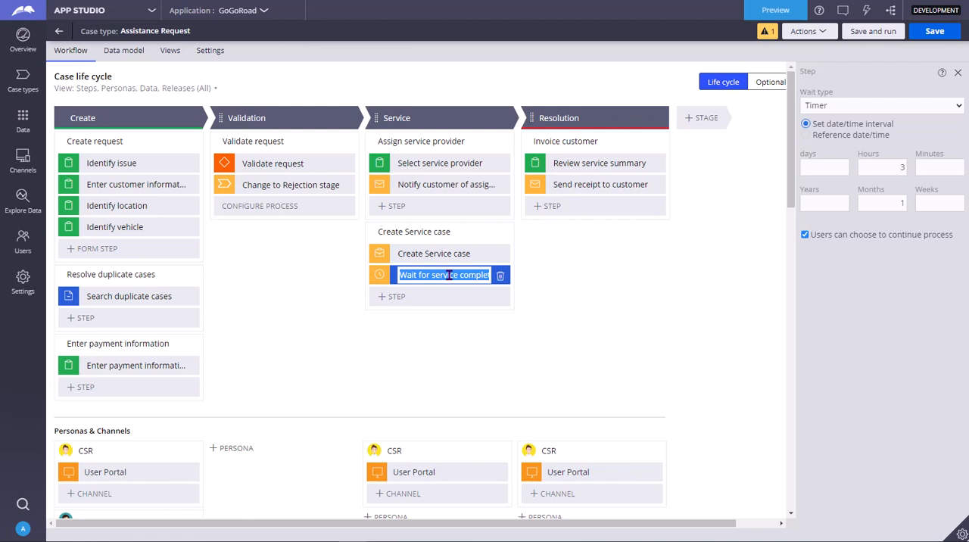
{"action": "left_click", "coordinate": [882, 167]}
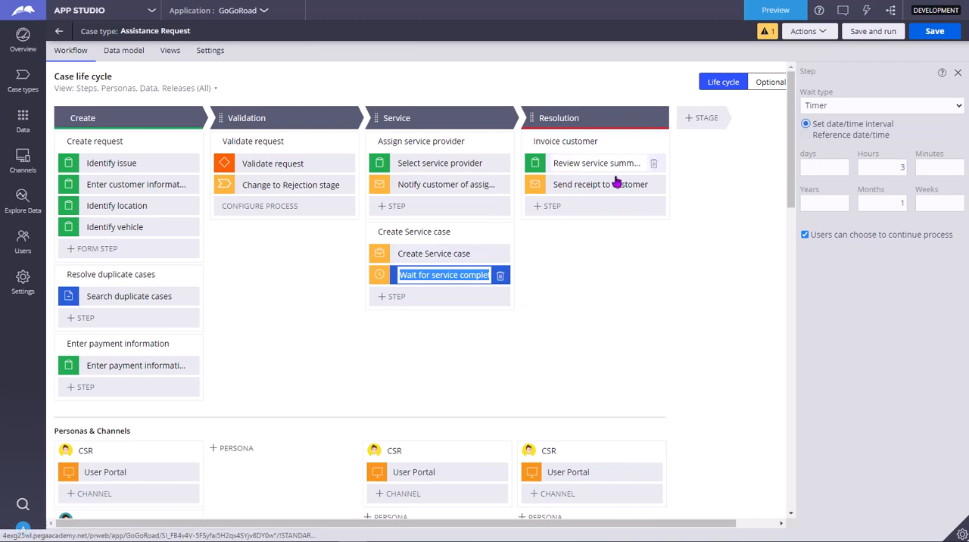
{"action": "left_click", "coordinate": [805, 134]}
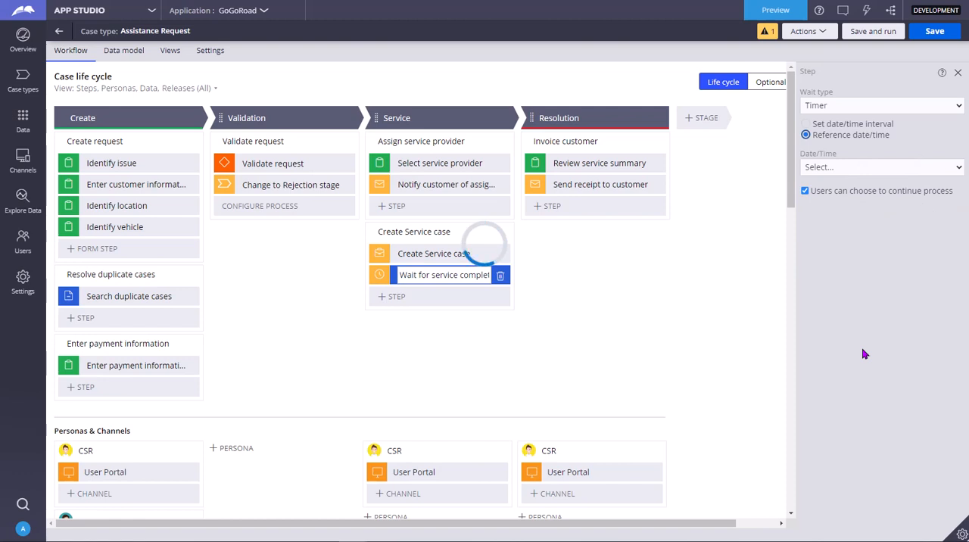
Try Save DateTime and SLA Deadline as the timer reference, then settle on Update Date/Time.
{"action": "left_click", "coordinate": [880, 167]}
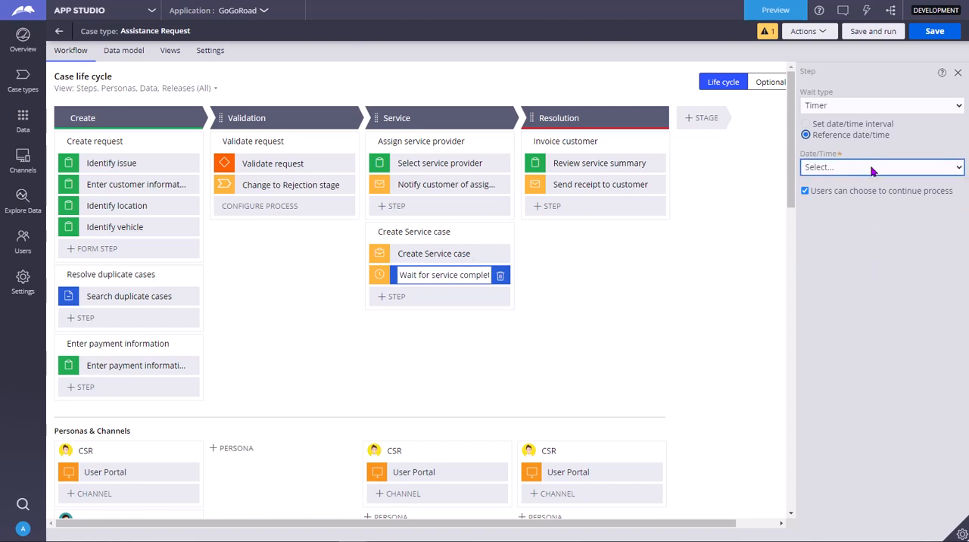
{"action": "left_click", "coordinate": [880, 167]}
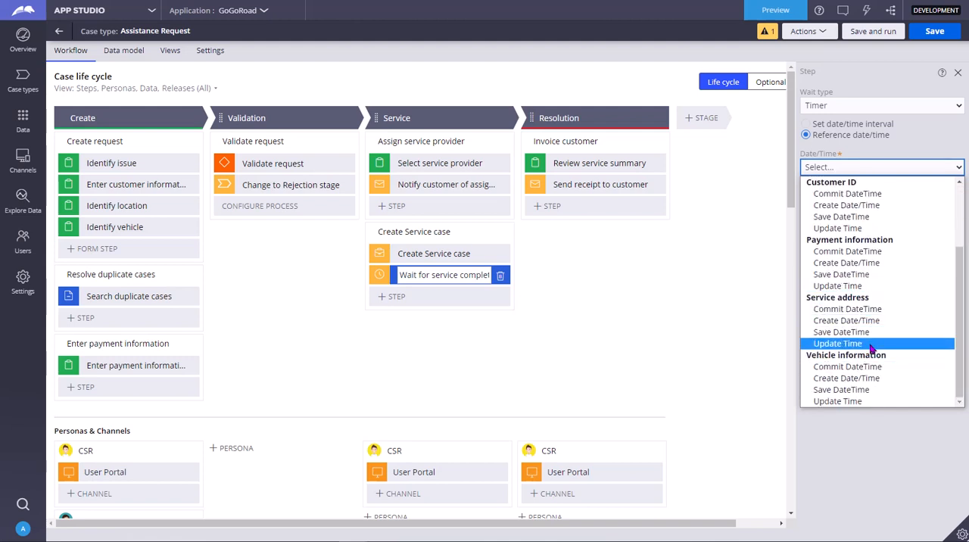
{"action": "left_click", "coordinate": [841, 217]}
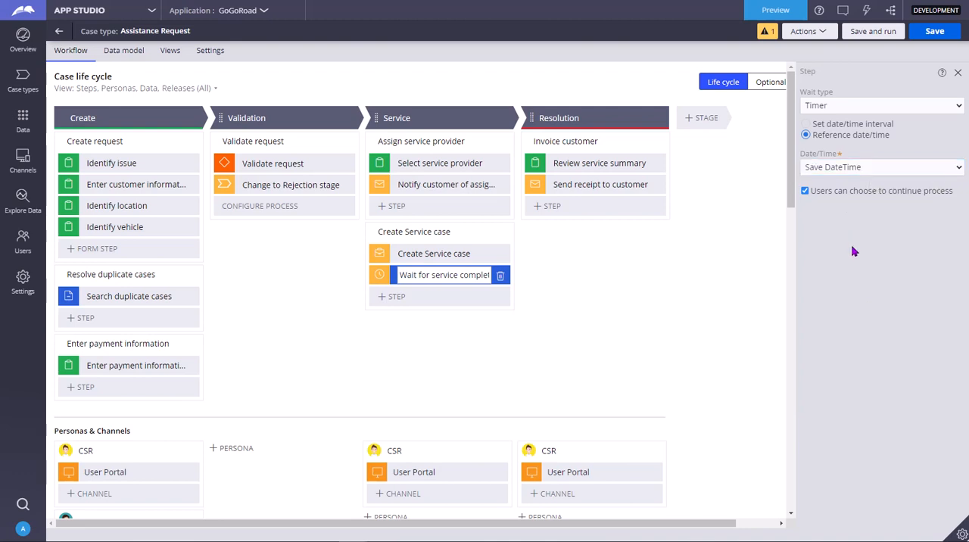
{"action": "mouse_move", "coordinate": [839, 187]}
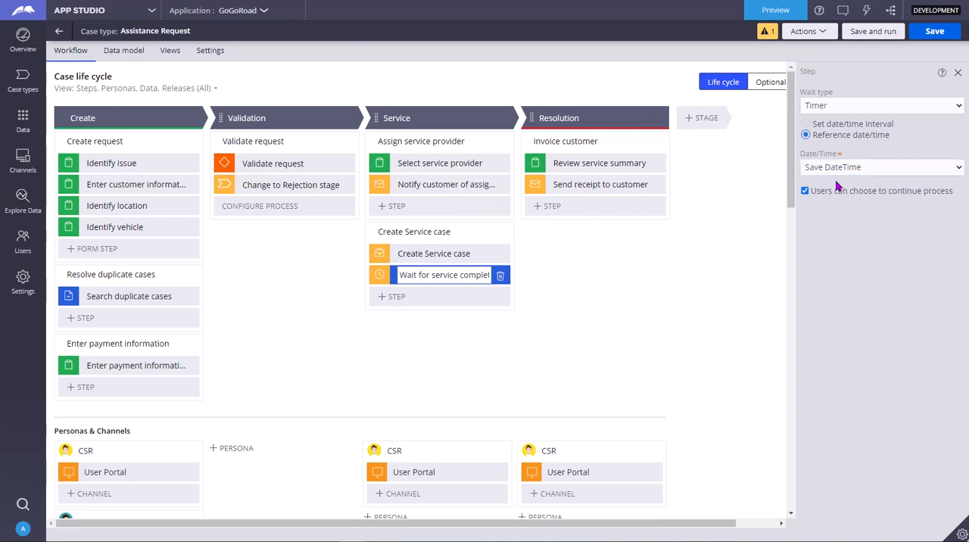
{"action": "left_click", "coordinate": [878, 166]}
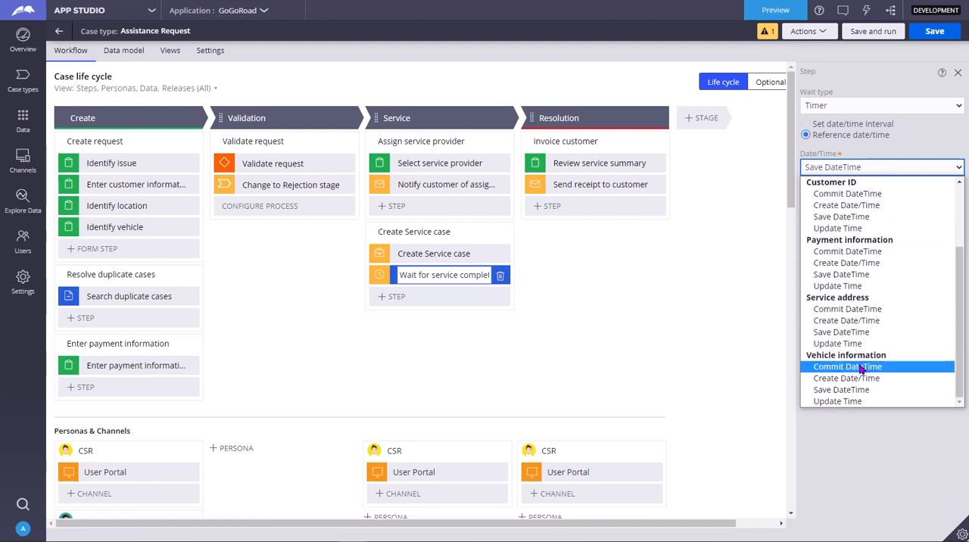
{"action": "mouse_move", "coordinate": [847, 377]}
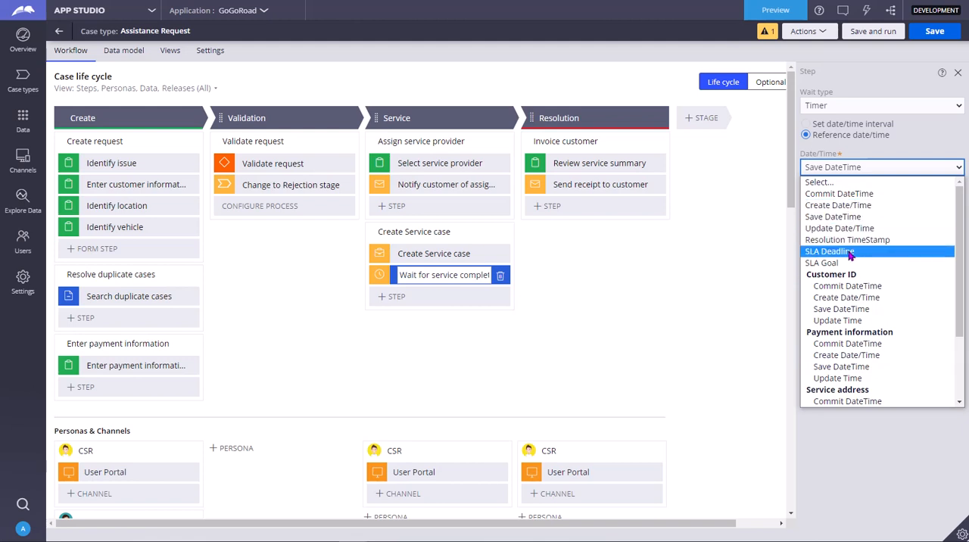
{"action": "mouse_move", "coordinate": [833, 216]}
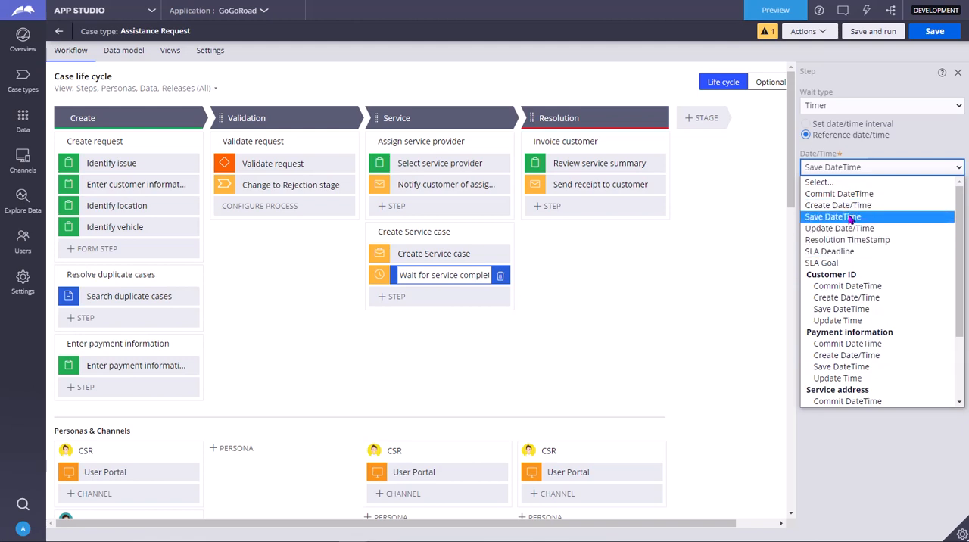
{"action": "left_click", "coordinate": [829, 251]}
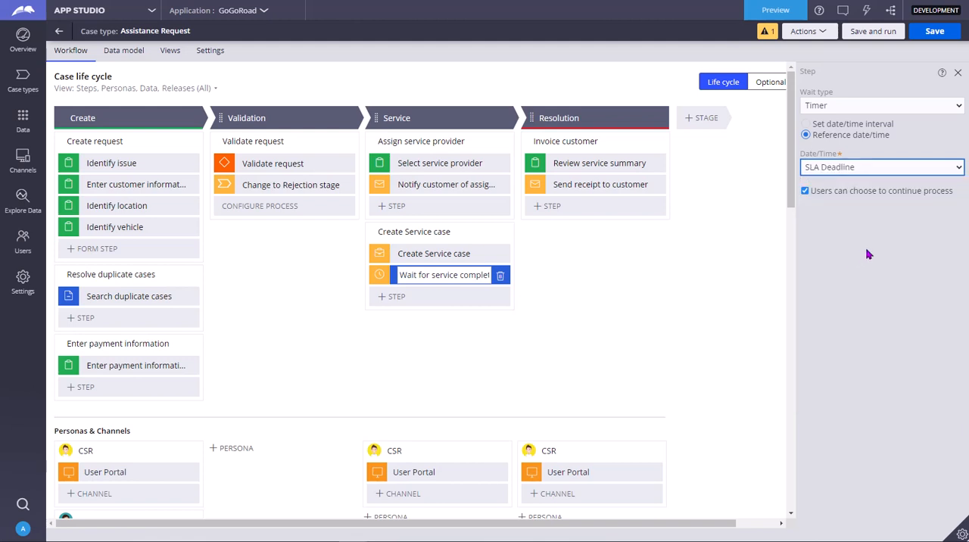
{"action": "left_click", "coordinate": [878, 166]}
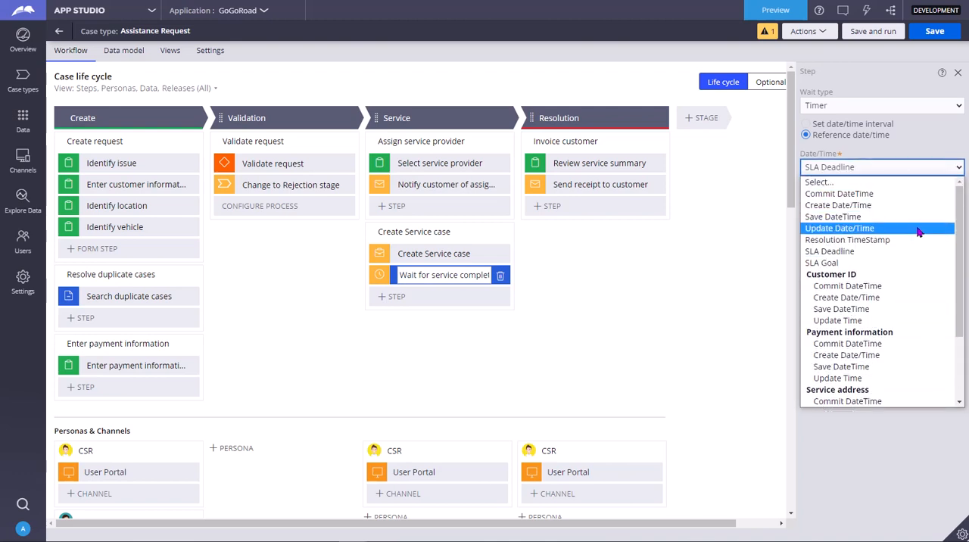
{"action": "mouse_move", "coordinate": [842, 263]}
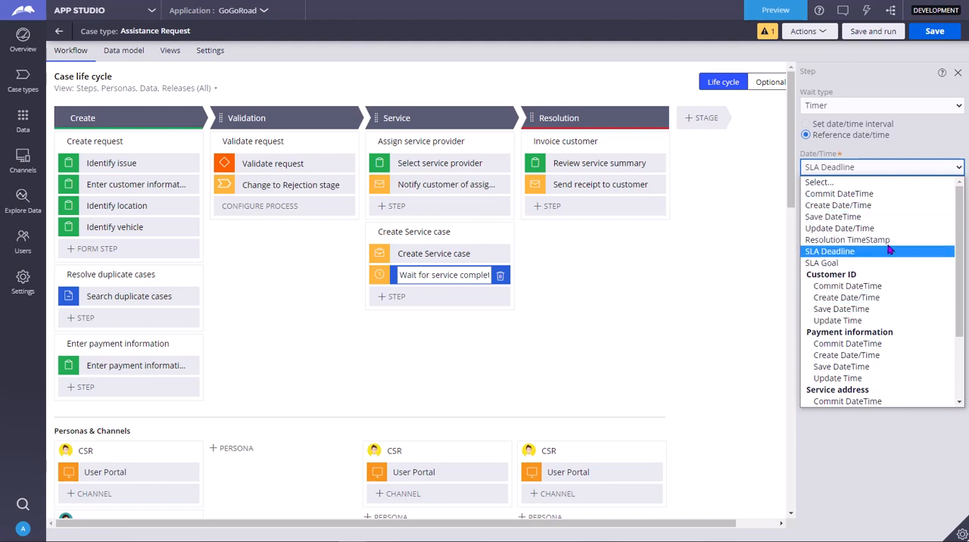
{"action": "left_click", "coordinate": [838, 228]}
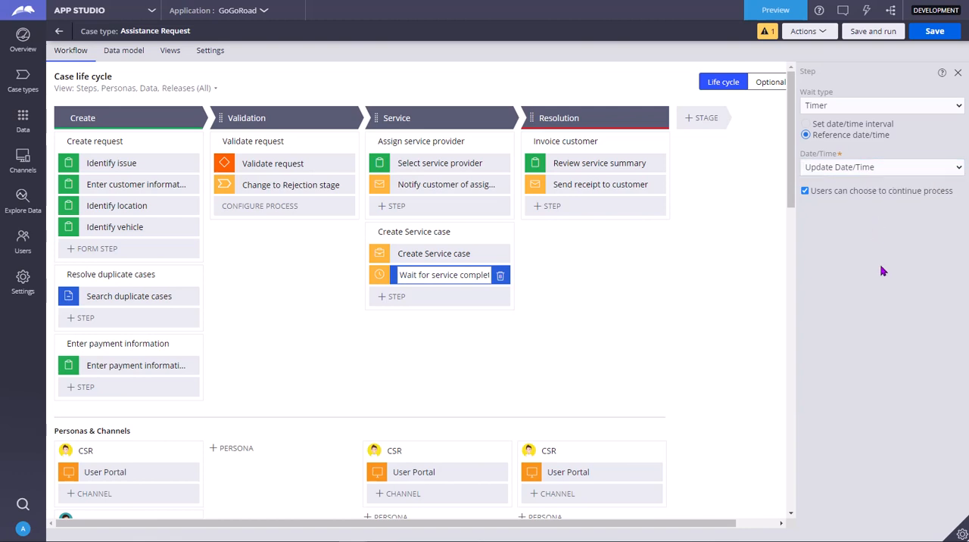
{"action": "left_click", "coordinate": [881, 167]}
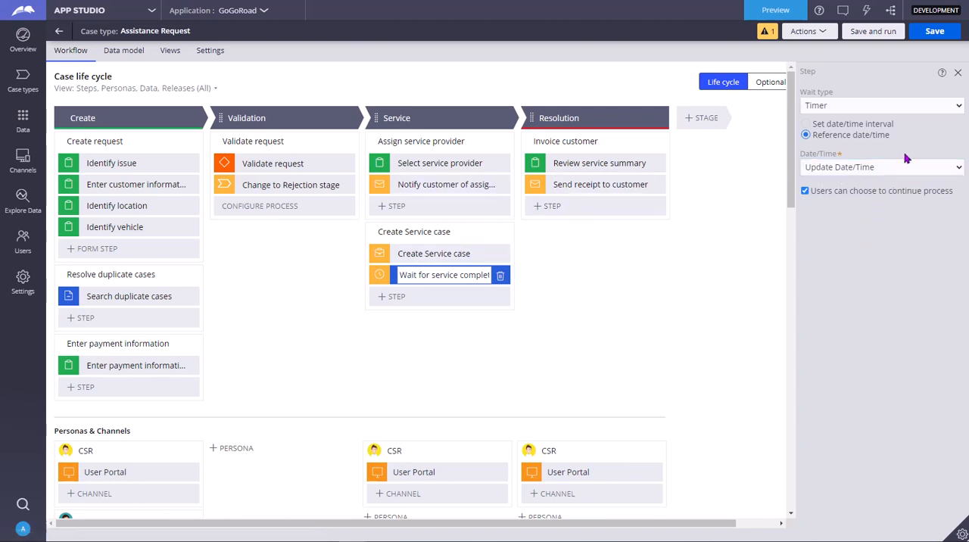
Switch the wait type back to Case Dependency.
{"action": "left_click", "coordinate": [881, 105]}
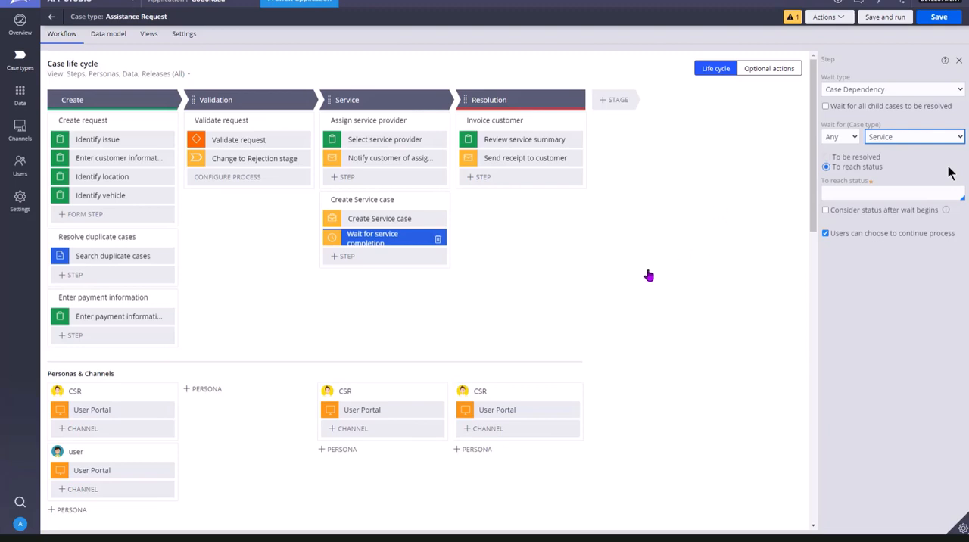
{"action": "mouse_move", "coordinate": [551, 240]}
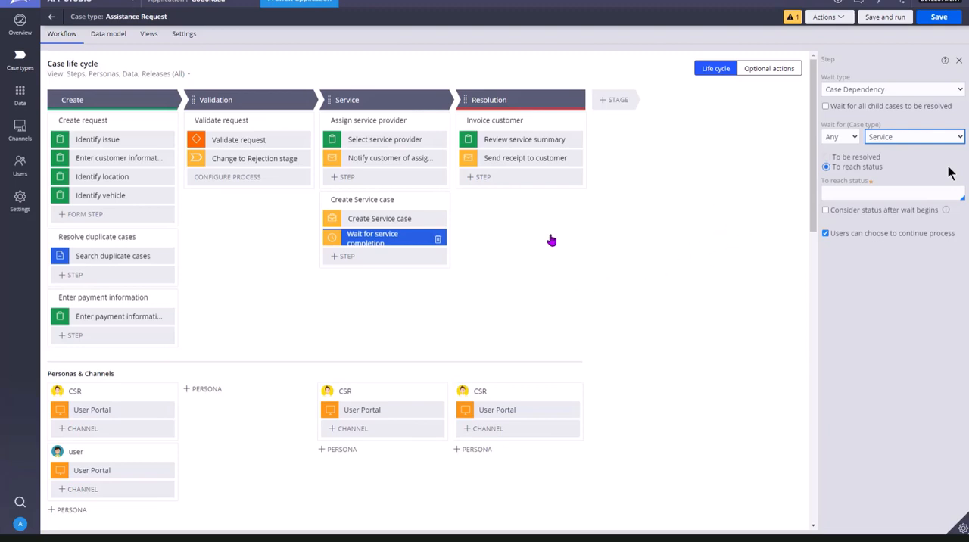
{"action": "left_click", "coordinate": [826, 156]}
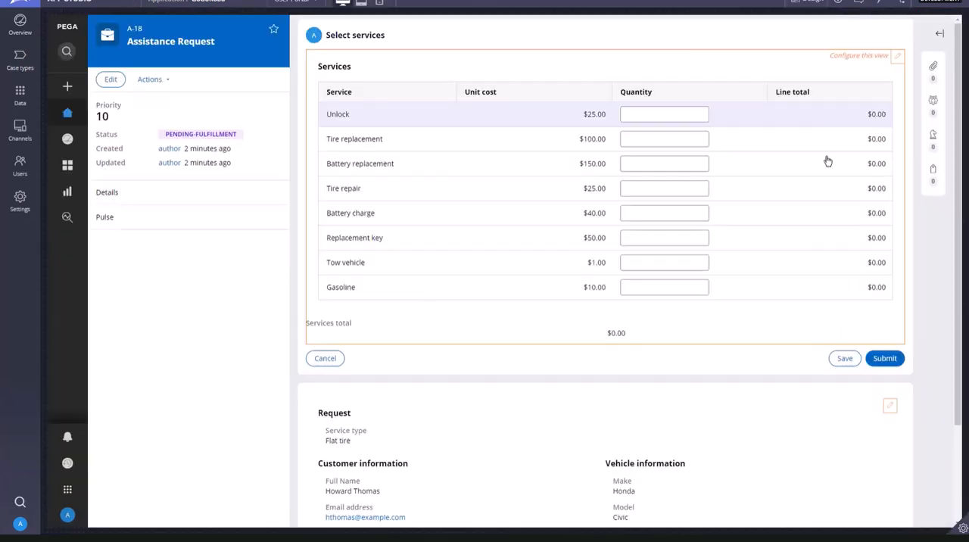
{"action": "mouse_move", "coordinate": [499, 255]}
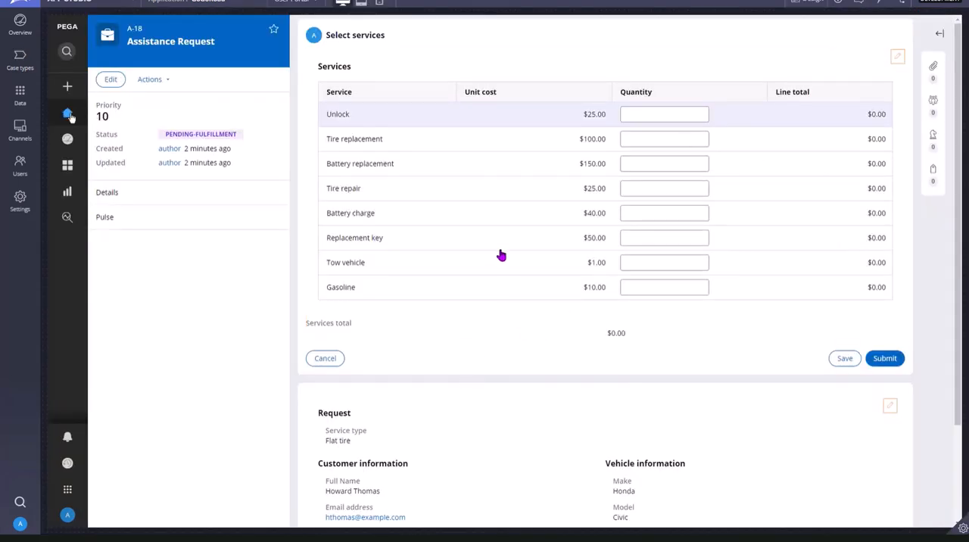
Return to the portal home, open Service case S-18, and reveal parent case A-18.
{"action": "left_click", "coordinate": [67, 113]}
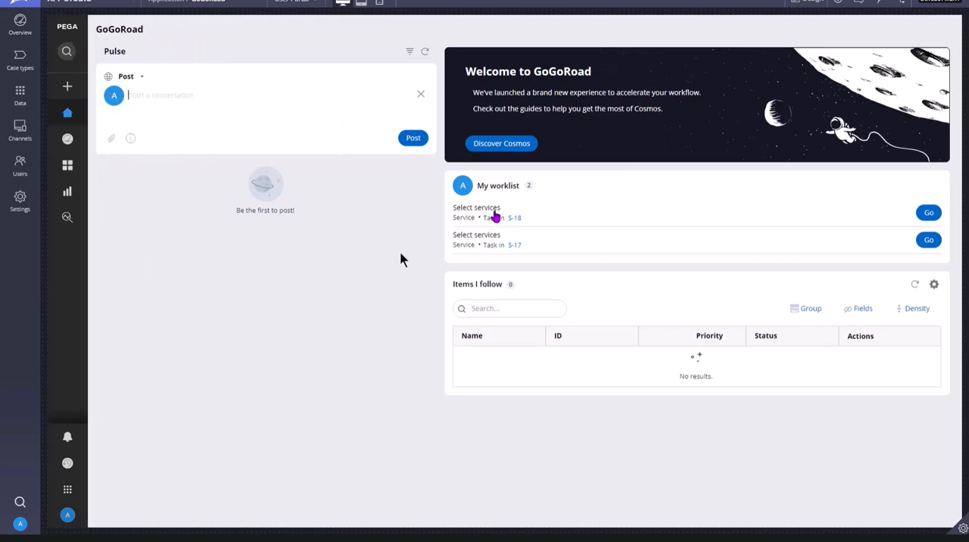
{"action": "mouse_move", "coordinate": [670, 259]}
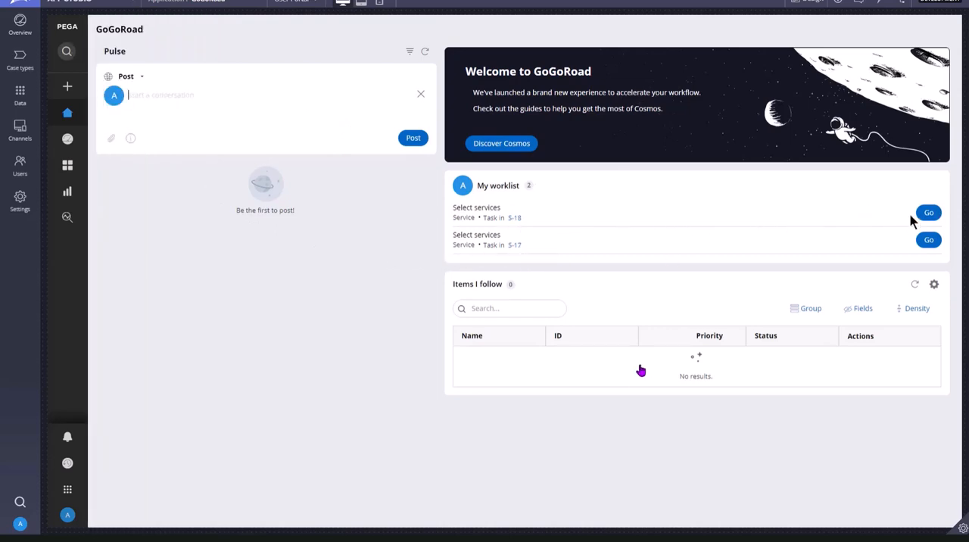
{"action": "left_click", "coordinate": [928, 212]}
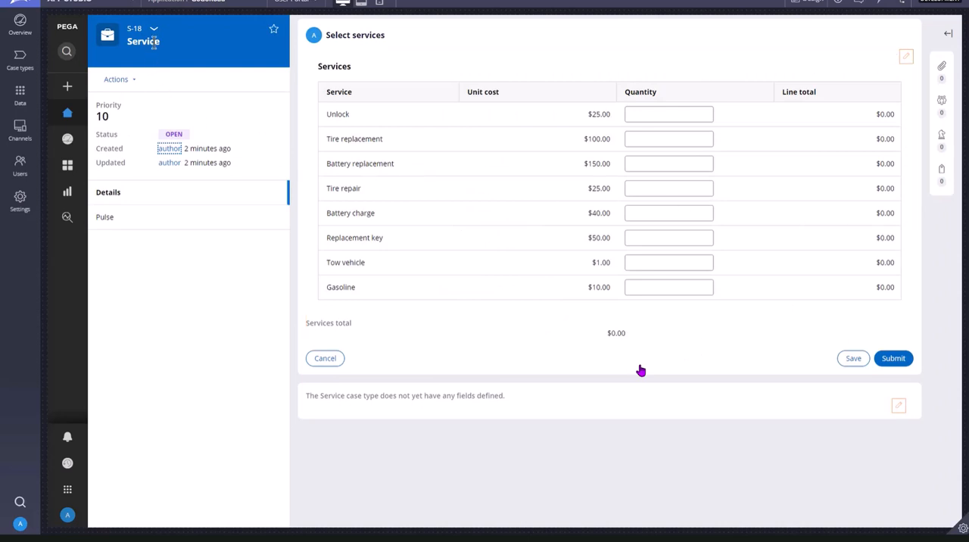
{"action": "left_click", "coordinate": [154, 29]}
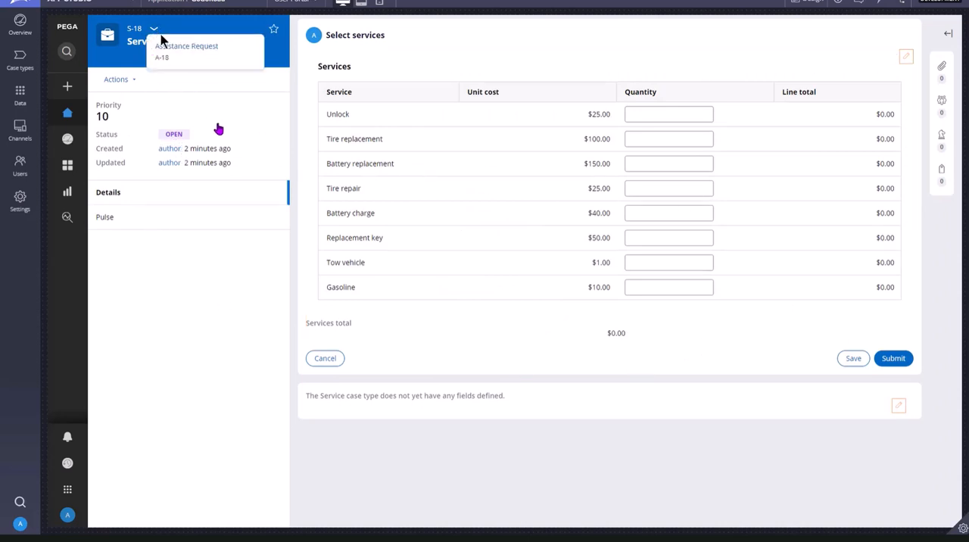
{"action": "mouse_move", "coordinate": [191, 113]}
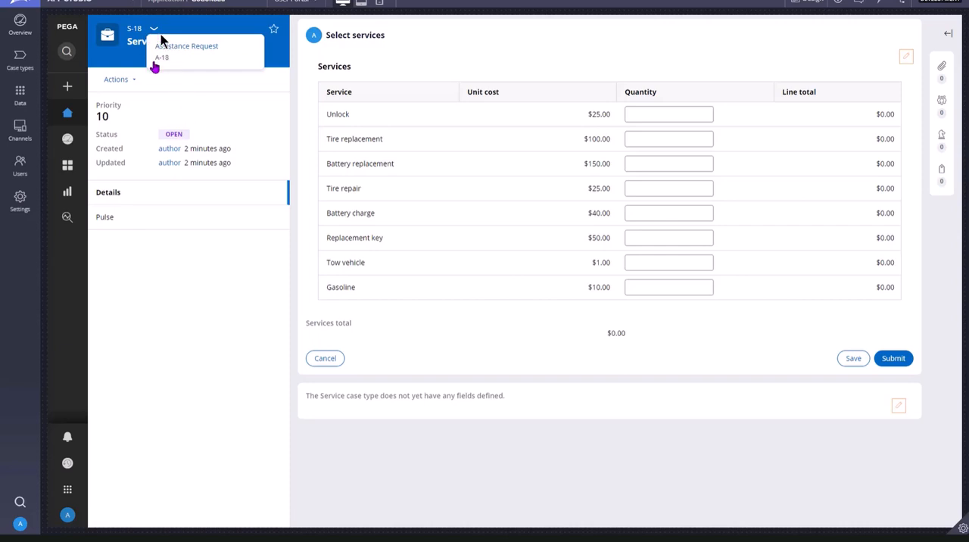
{"action": "mouse_move", "coordinate": [169, 69]}
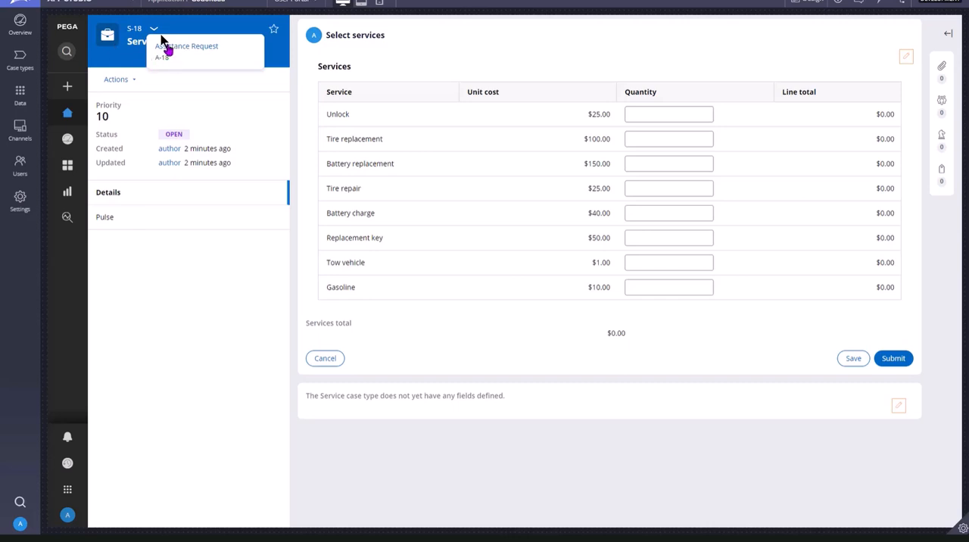
{"action": "mouse_move", "coordinate": [159, 70]}
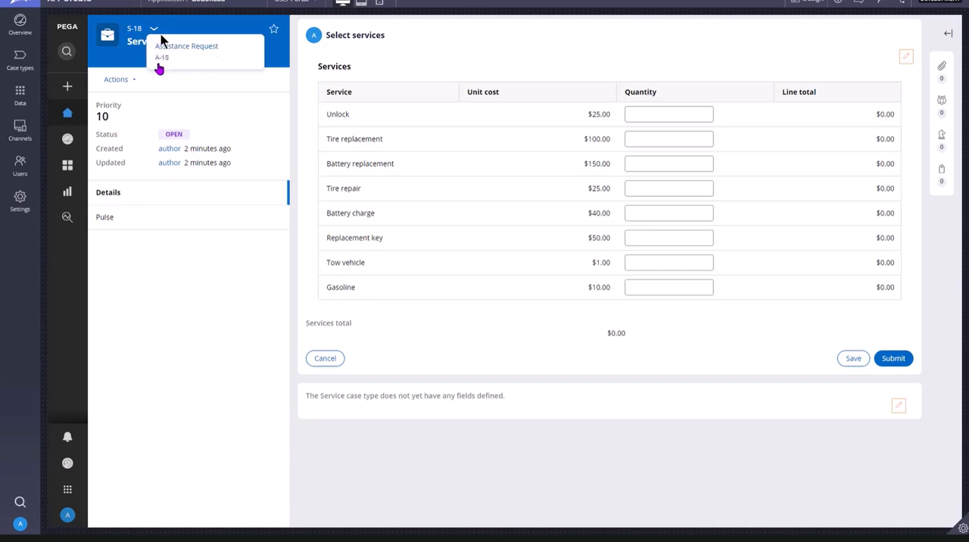
{"action": "mouse_move", "coordinate": [253, 107]}
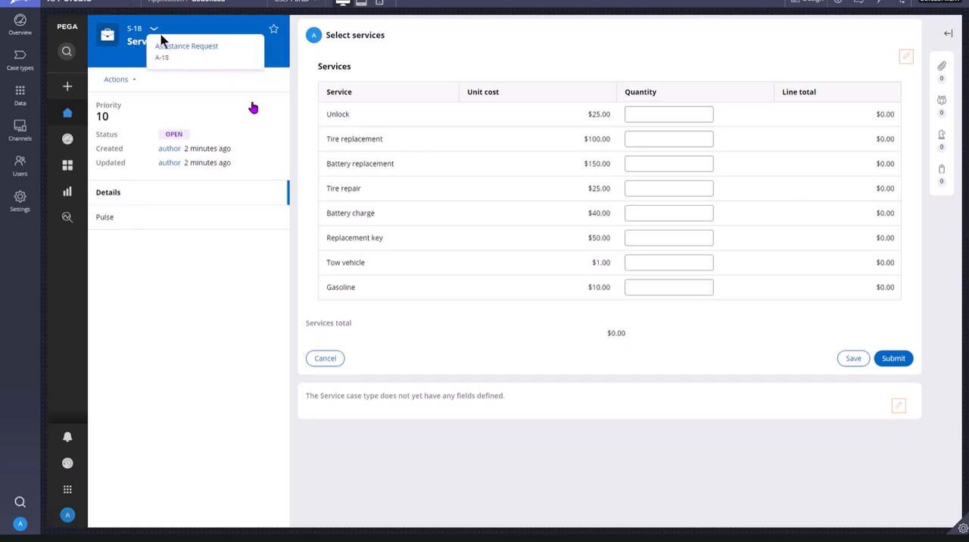
Open parent case Assistance Request A-18 from the parent case dropdown.
{"action": "left_click", "coordinate": [187, 50]}
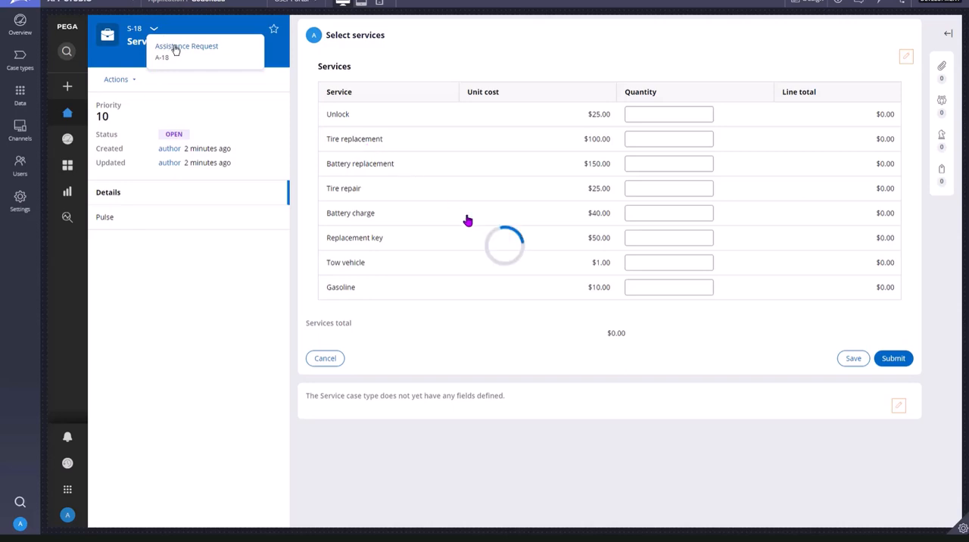
{"action": "left_click", "coordinate": [187, 49]}
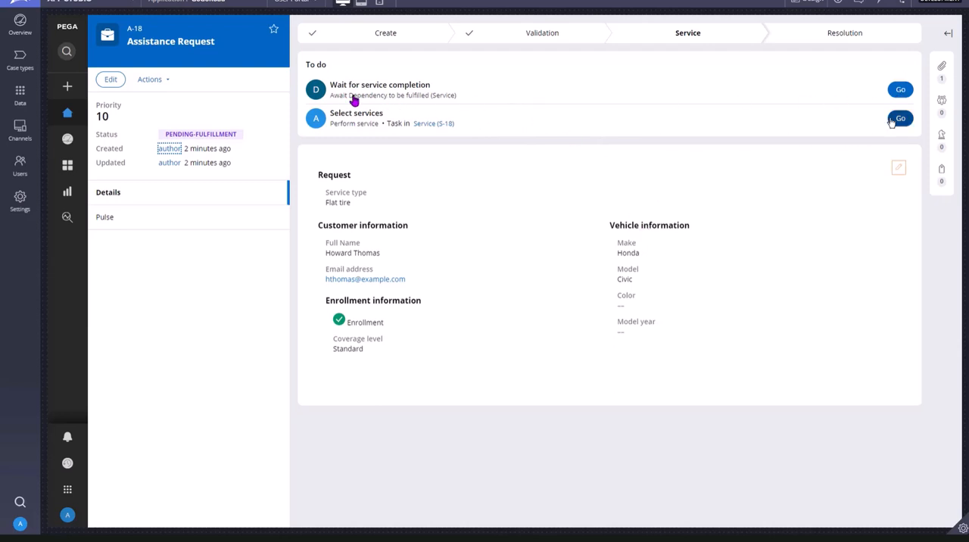
{"action": "mouse_move", "coordinate": [409, 103]}
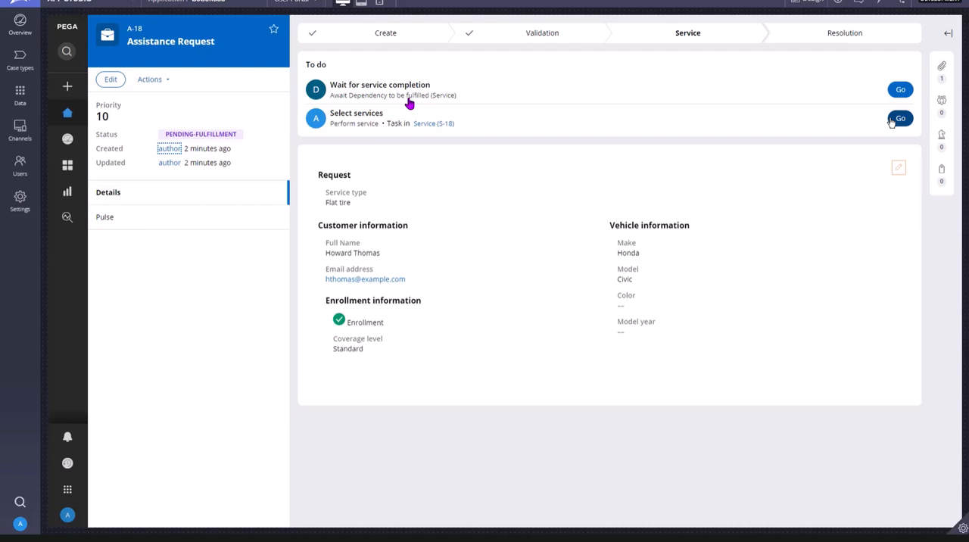
{"action": "mouse_move", "coordinate": [452, 96]}
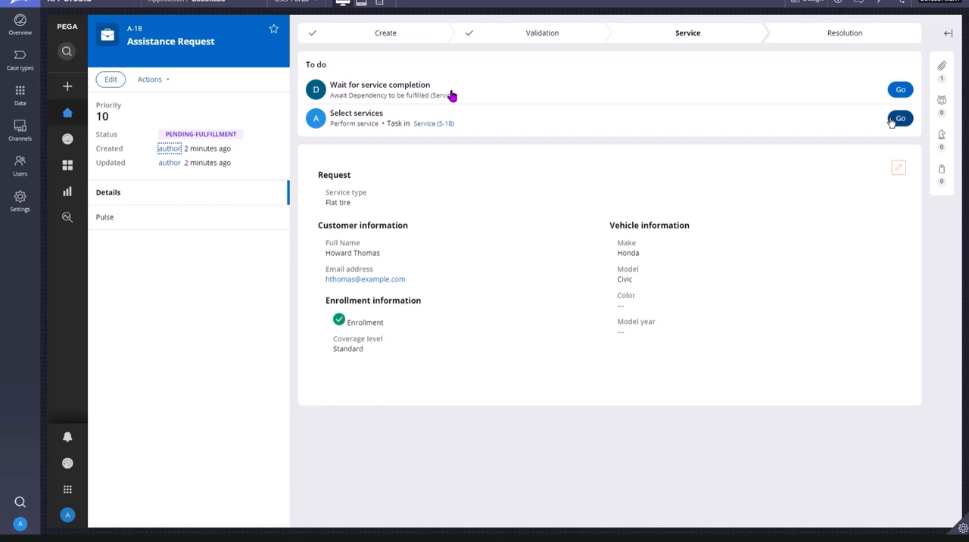
{"action": "mouse_move", "coordinate": [375, 93]}
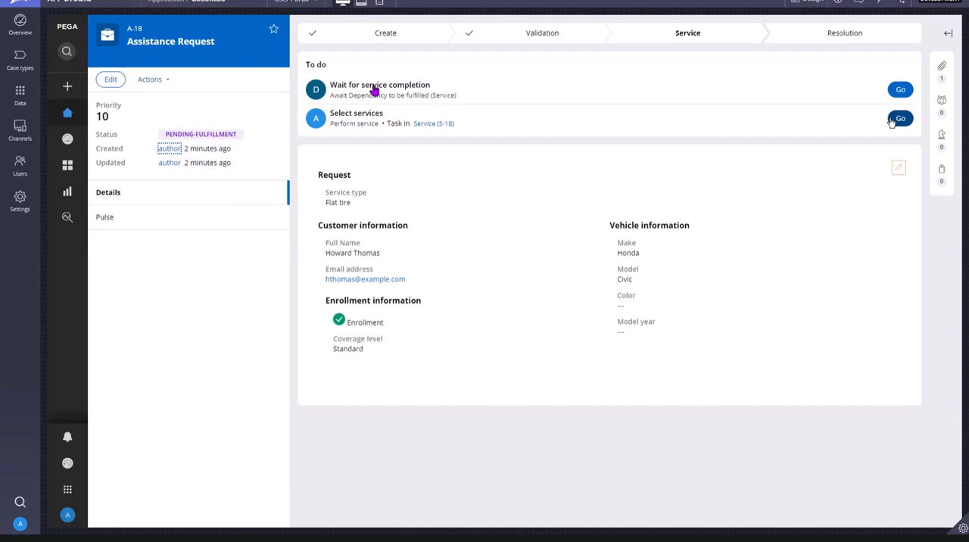
{"action": "mouse_move", "coordinate": [676, 85]}
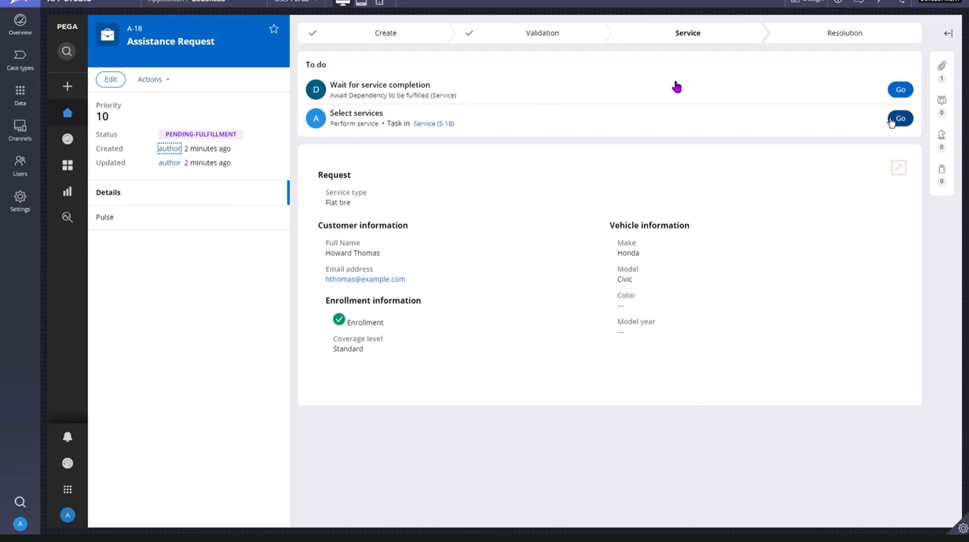
{"action": "mouse_move", "coordinate": [640, 81]}
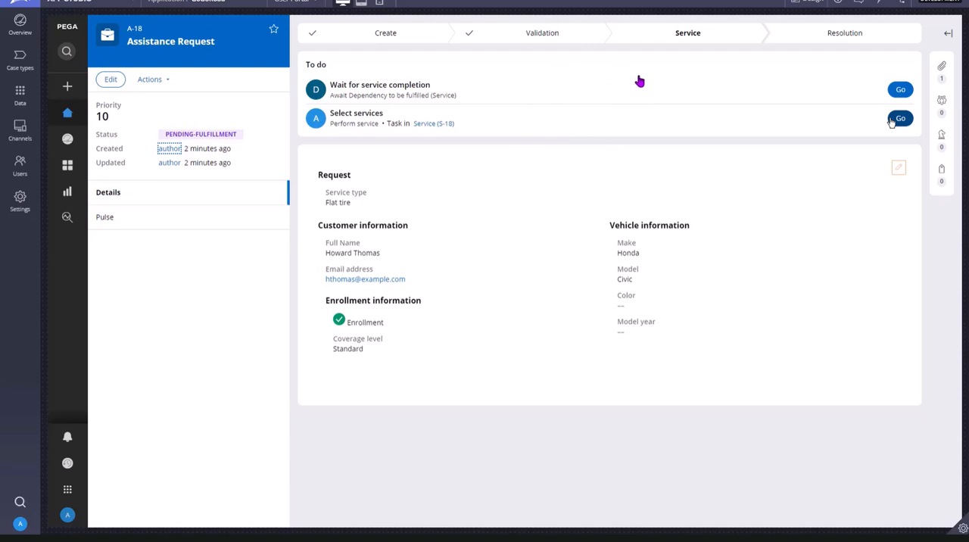
Reopen the Select services task of Service case S-18.
{"action": "left_click", "coordinate": [901, 118]}
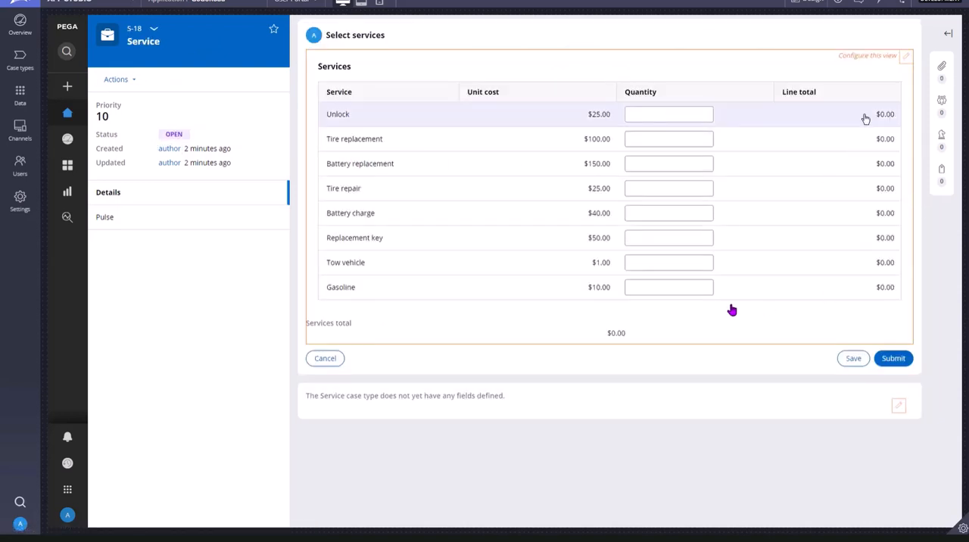
{"action": "mouse_move", "coordinate": [347, 254]}
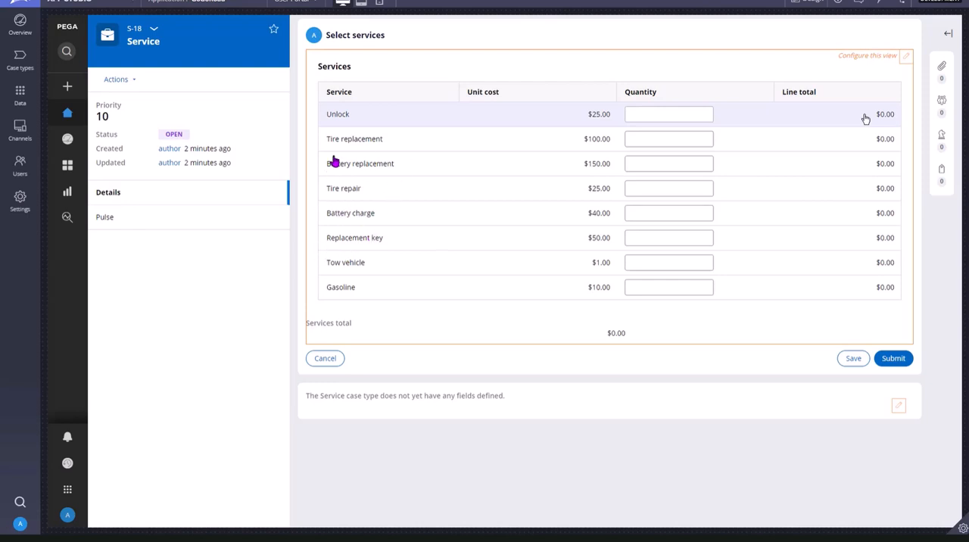
{"action": "mouse_move", "coordinate": [530, 236]}
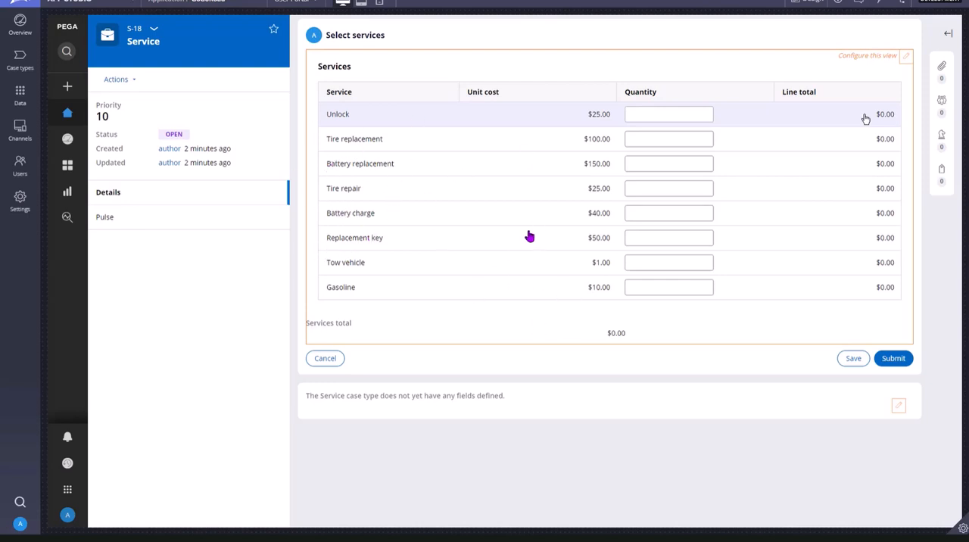
{"action": "left_click", "coordinate": [893, 359]}
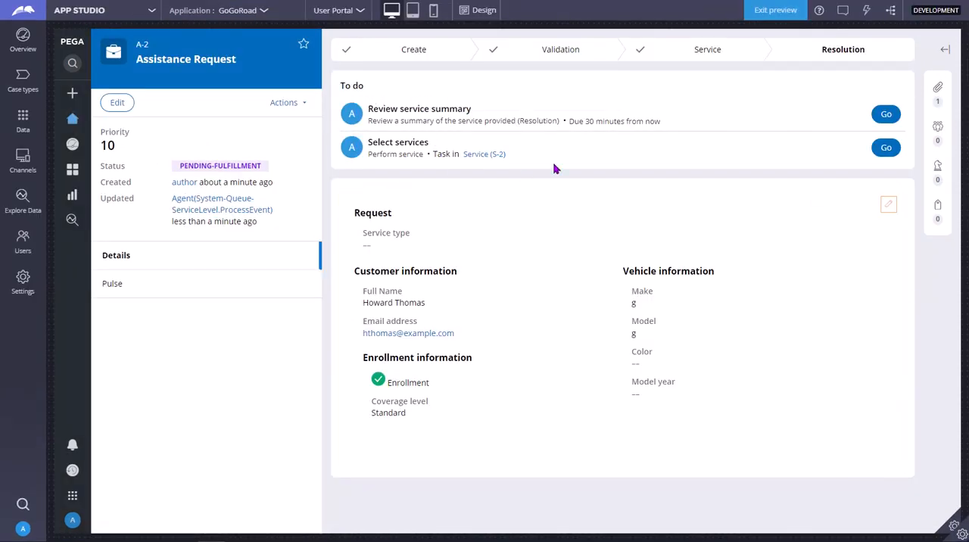
{"action": "mouse_move", "coordinate": [366, 151]}
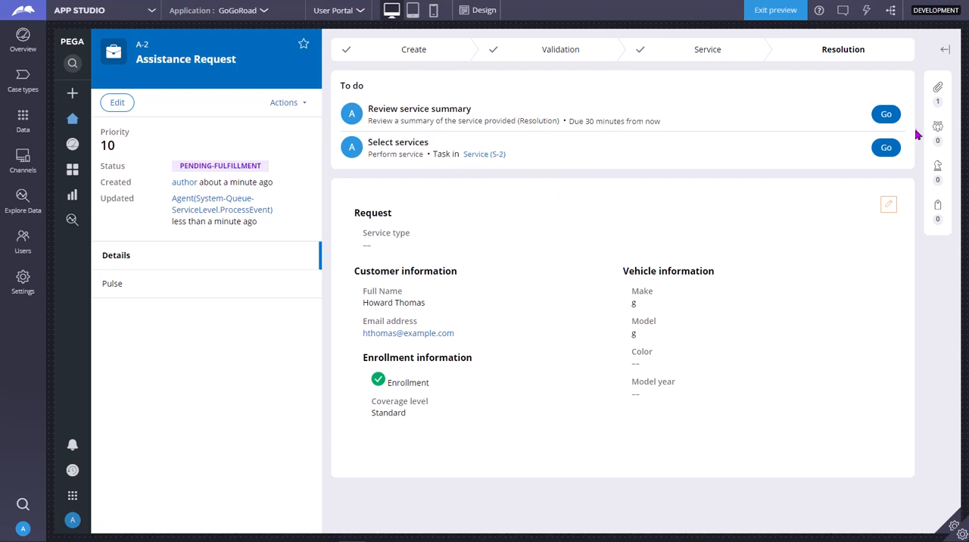
Open the Review service summary step of Assistance Request A-2.
{"action": "left_click", "coordinate": [886, 114]}
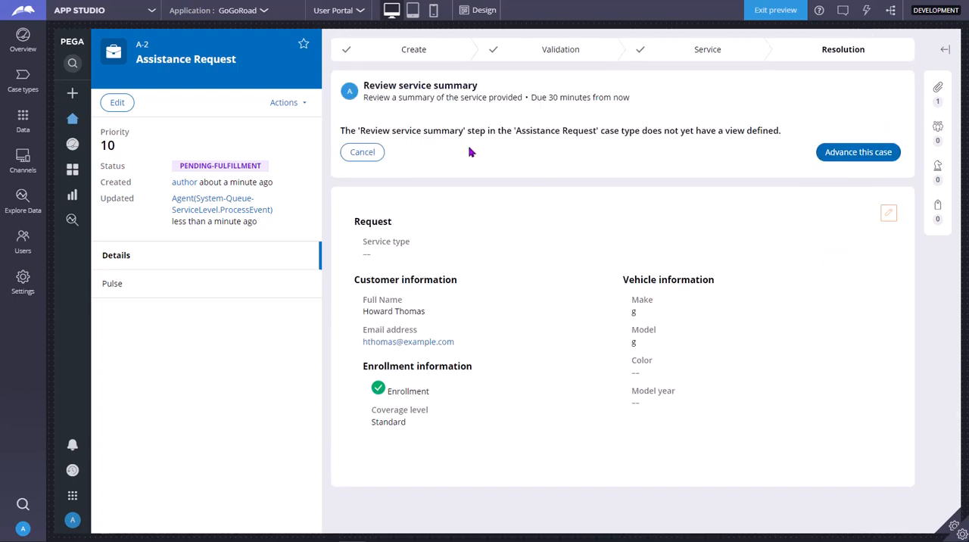
{"action": "mouse_move", "coordinate": [511, 149]}
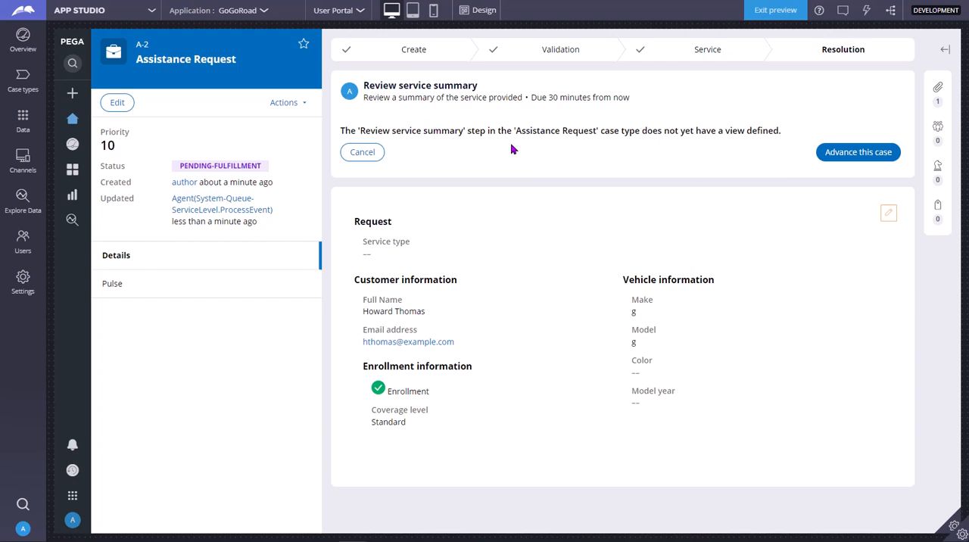
{"action": "mouse_move", "coordinate": [532, 135]}
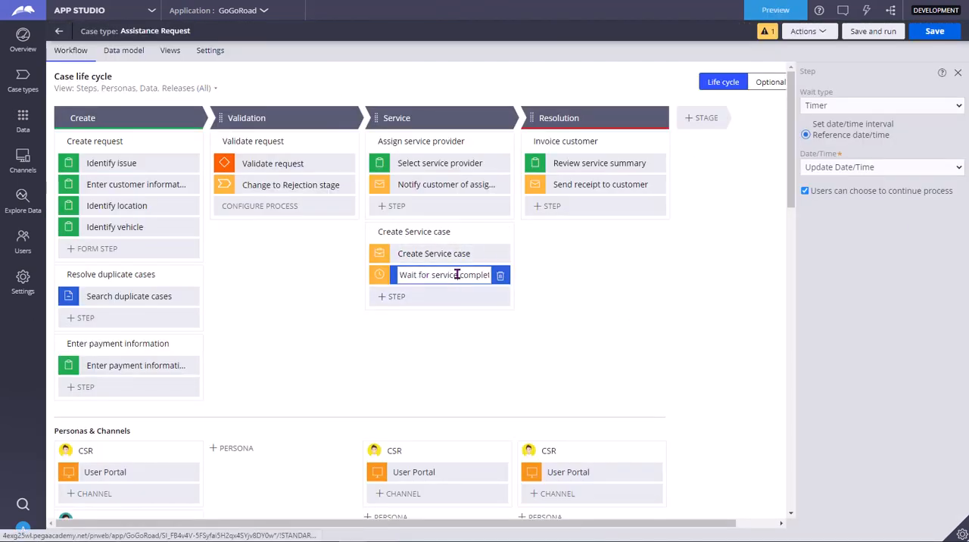
Select the Service stage's Wait for service completion step.
{"action": "left_click", "coordinate": [880, 105]}
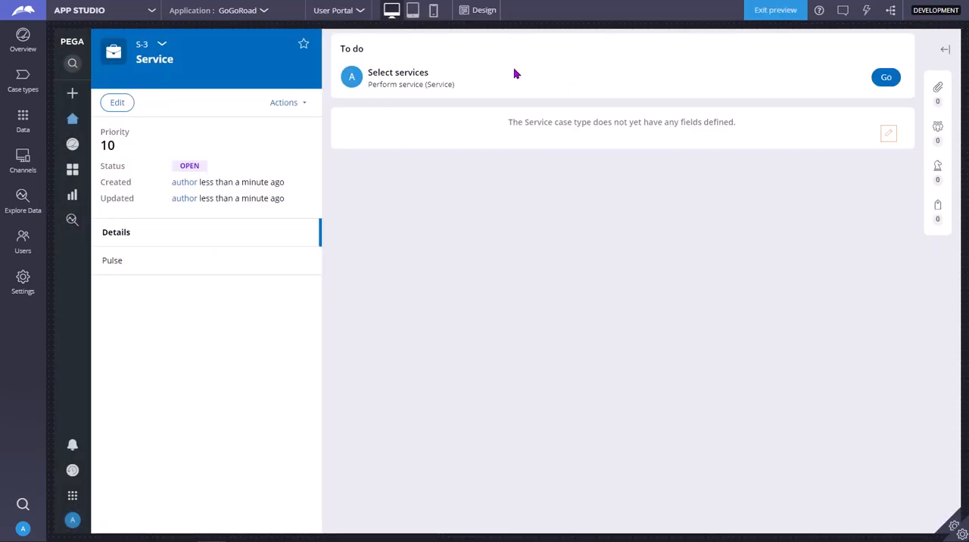
Save and run the case type to launch a new case.
{"action": "left_click", "coordinate": [162, 43]}
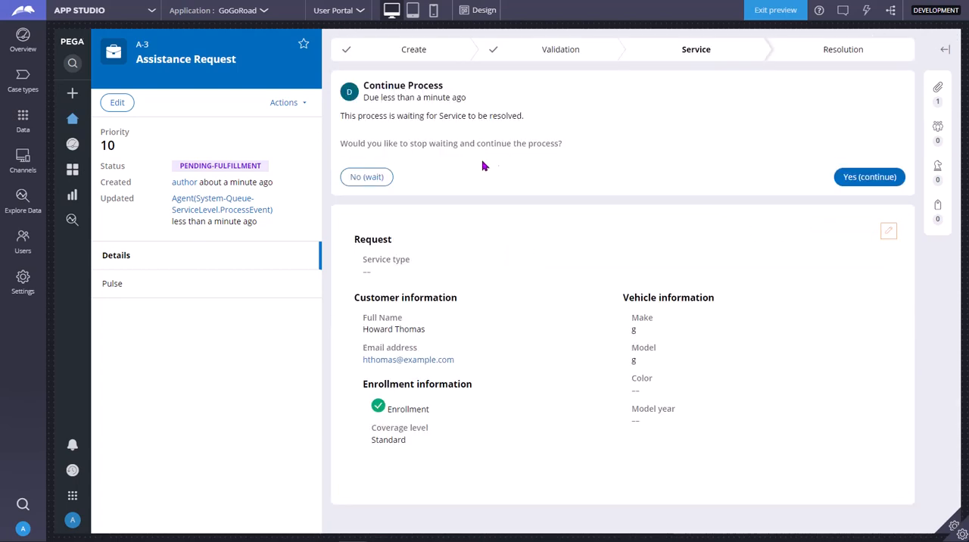
{"action": "mouse_move", "coordinate": [498, 133]}
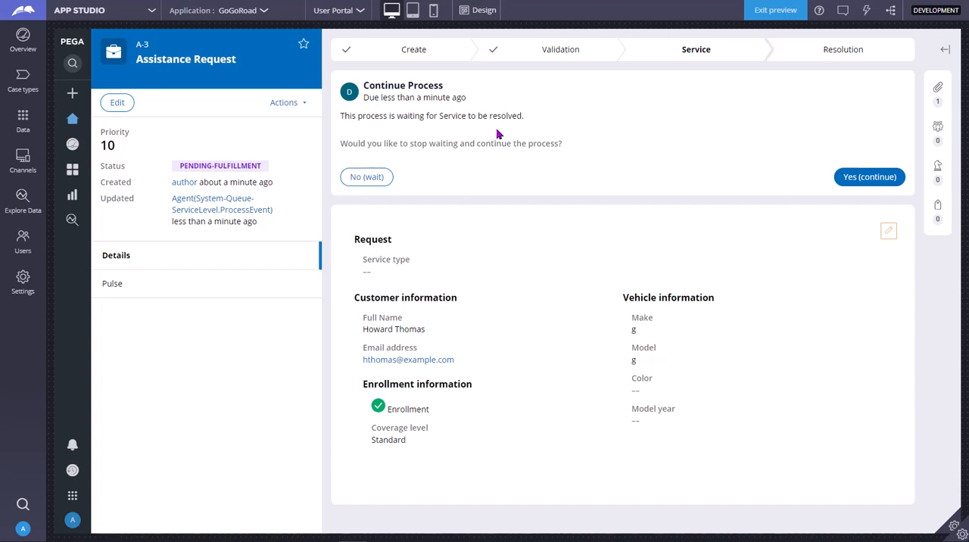
{"action": "mouse_move", "coordinate": [481, 213]}
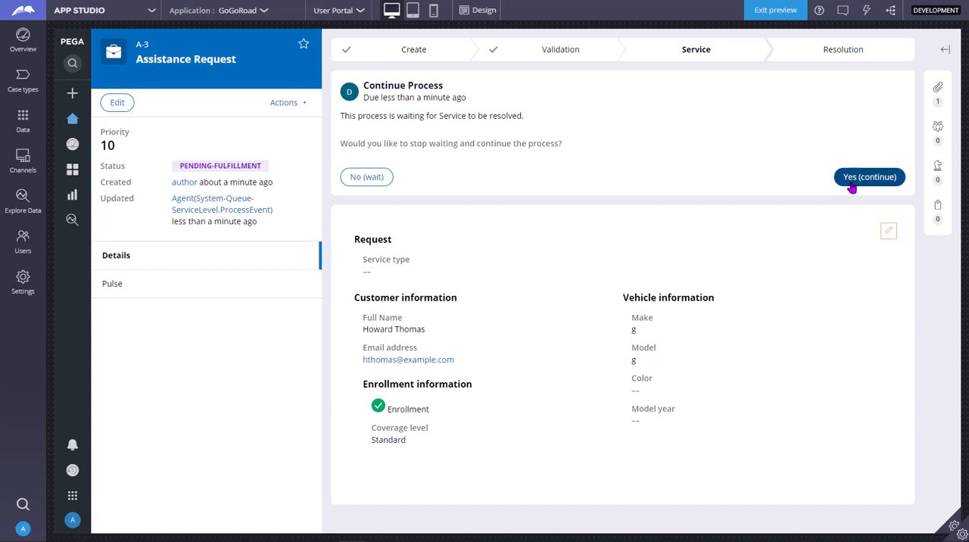
Answer Yes to stop waiting for Service and continue A-3's process.
{"action": "left_click", "coordinate": [869, 176]}
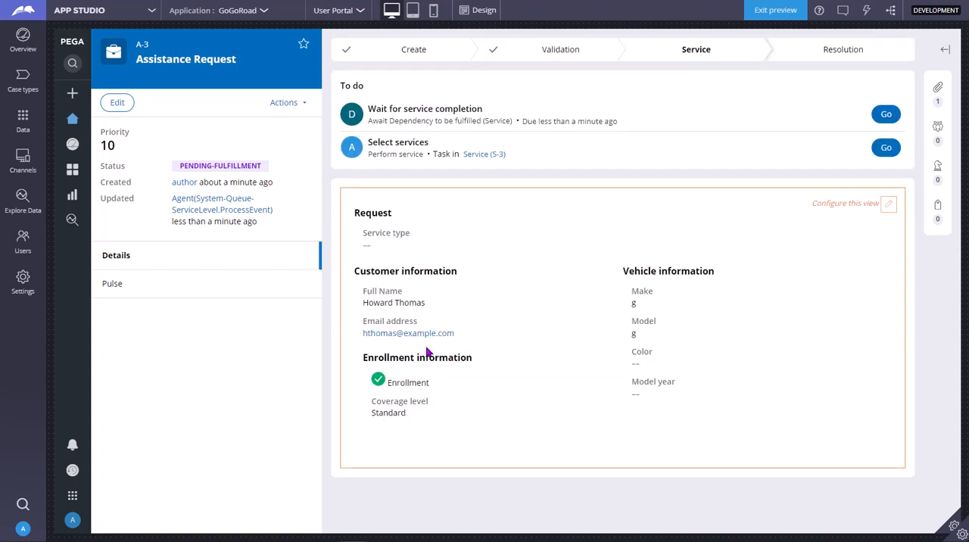
{"action": "left_click", "coordinate": [885, 114]}
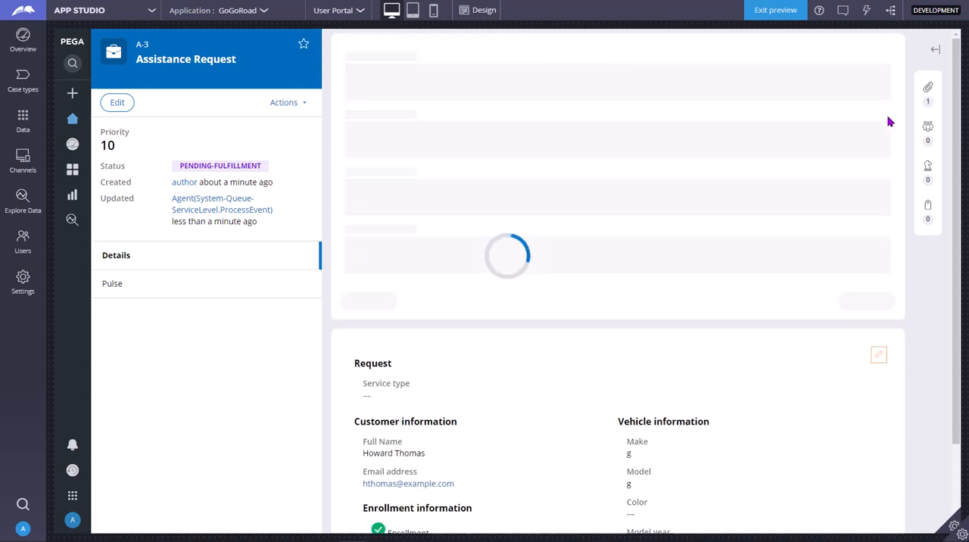